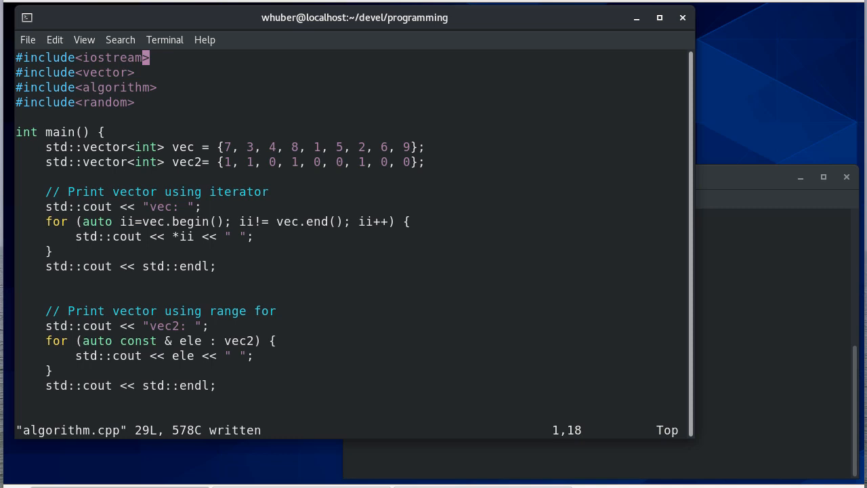
mouse_move(228, 188)
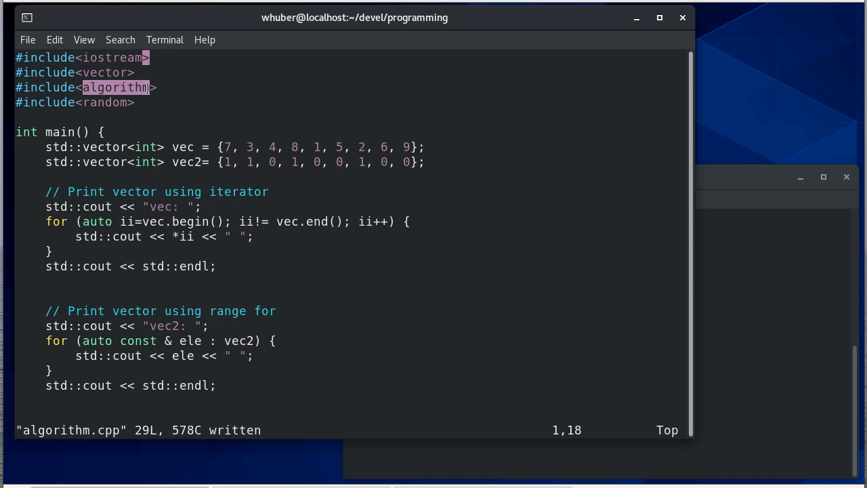
mouse_move(166, 140)
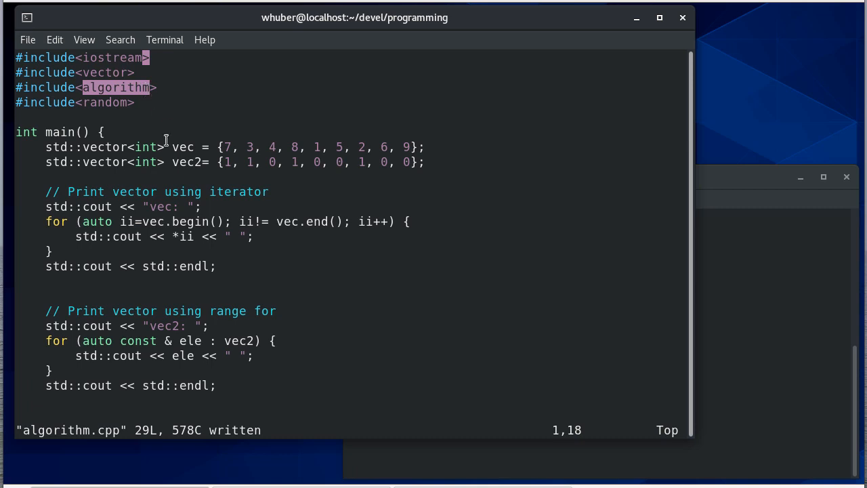
mouse_move(36, 155)
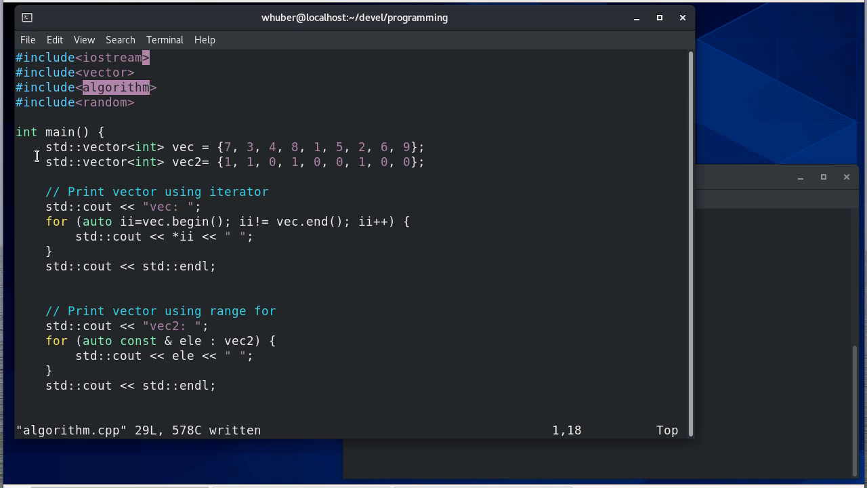
mouse_move(246, 149)
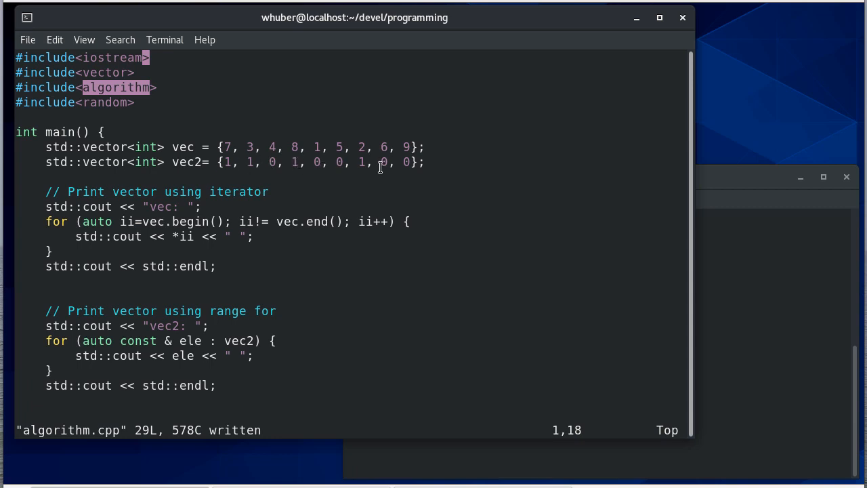
mouse_move(289, 247)
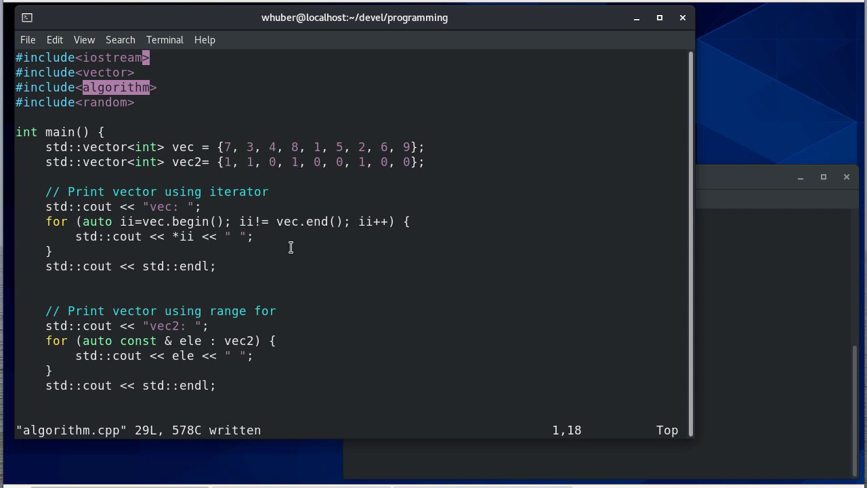
mouse_move(378, 271)
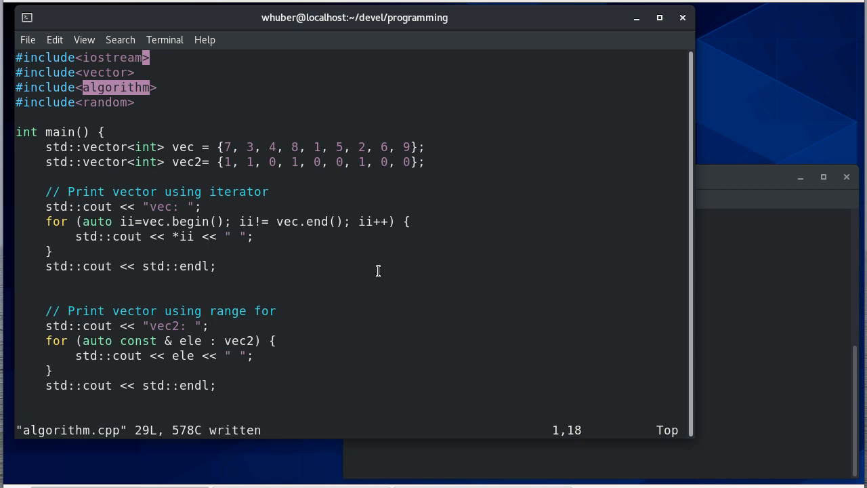
mouse_move(151, 207)
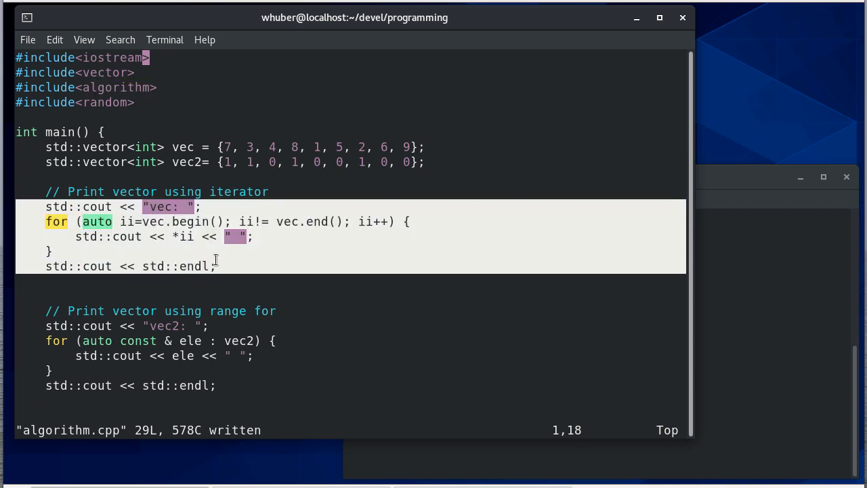
mouse_move(154, 225)
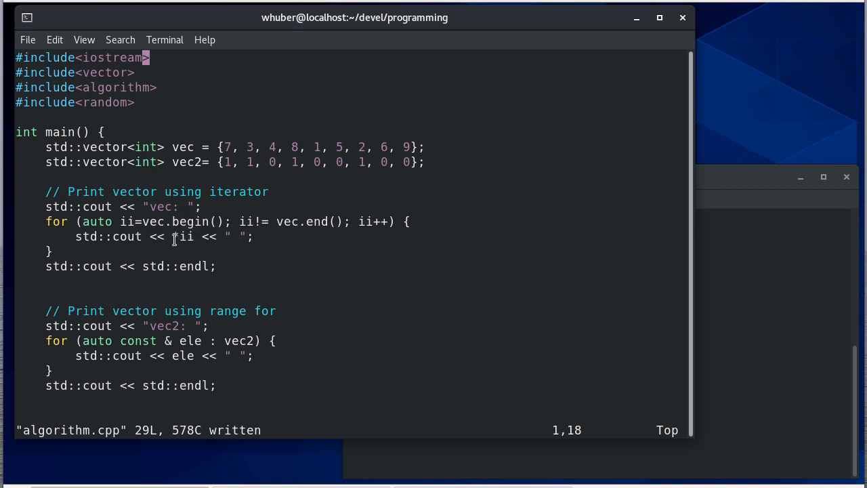
Step: Compile algorithm.cpp with g++ --std=c++17 -pedantic -Wall and run ./a.out, printing vec and vec2
type("*")
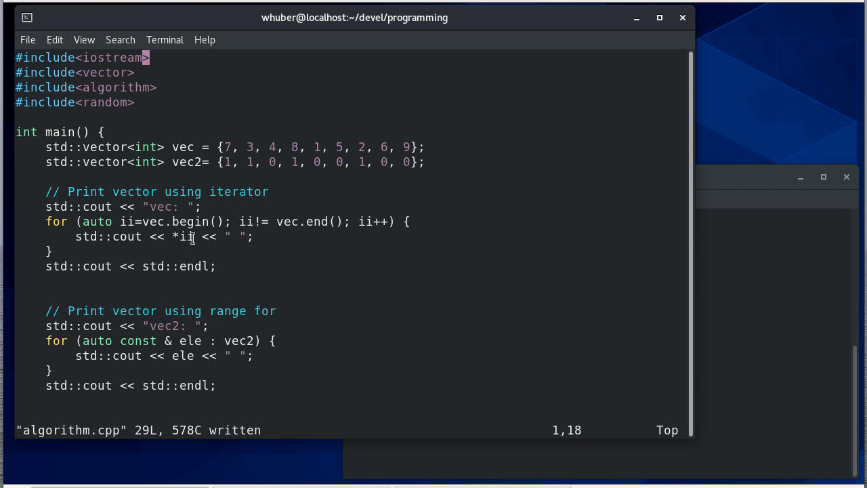
double_click(186, 236)
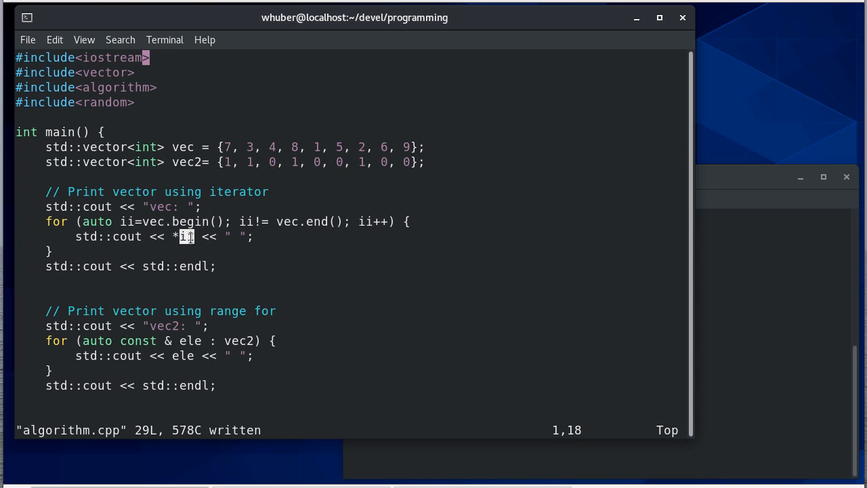
mouse_move(216, 249)
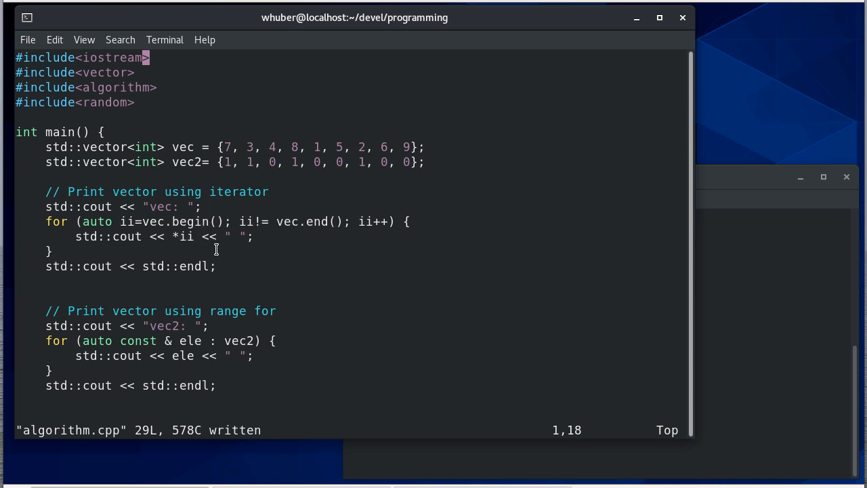
mouse_move(250, 280)
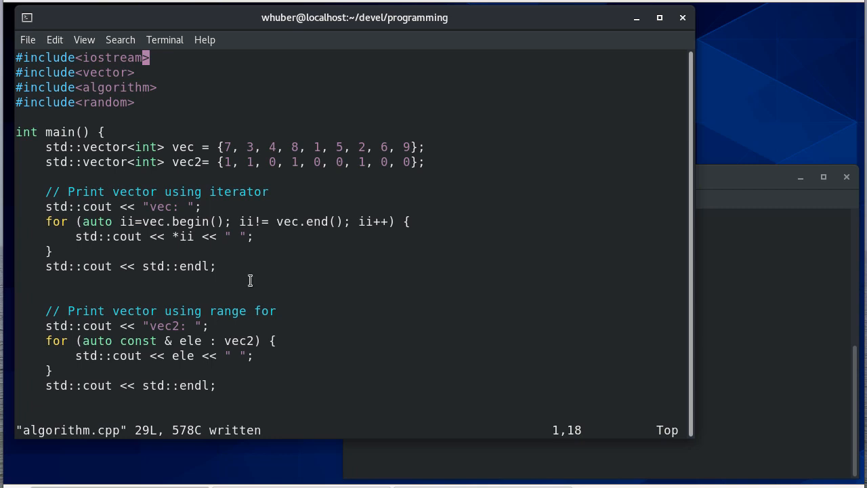
mouse_move(145, 349)
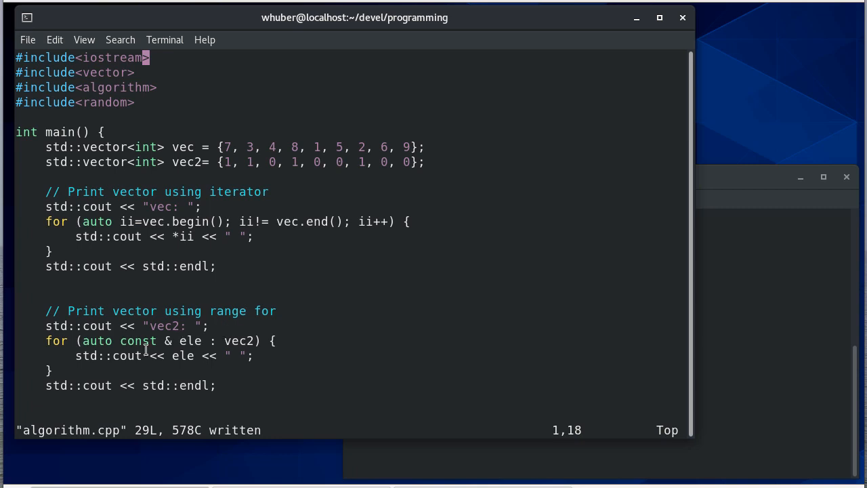
mouse_move(119, 355)
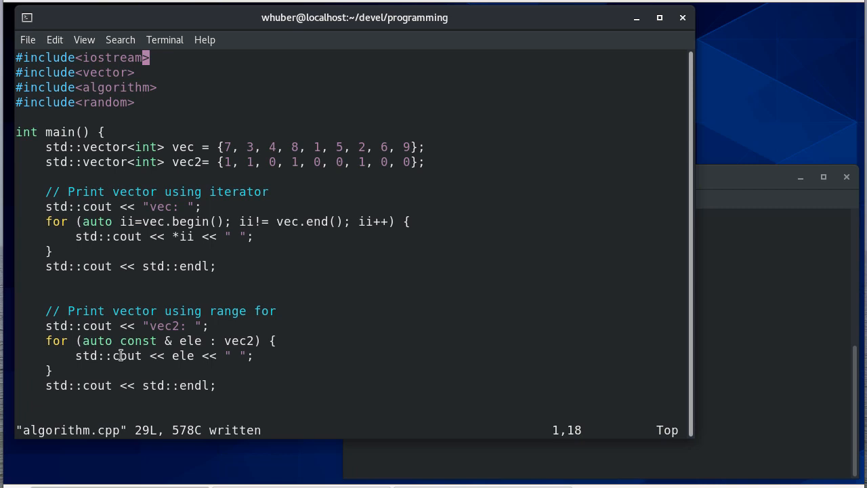
mouse_move(205, 374)
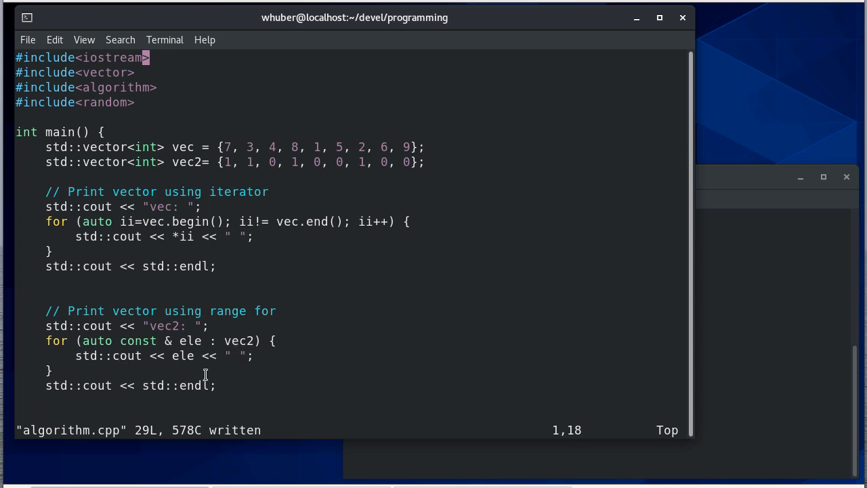
mouse_move(125, 346)
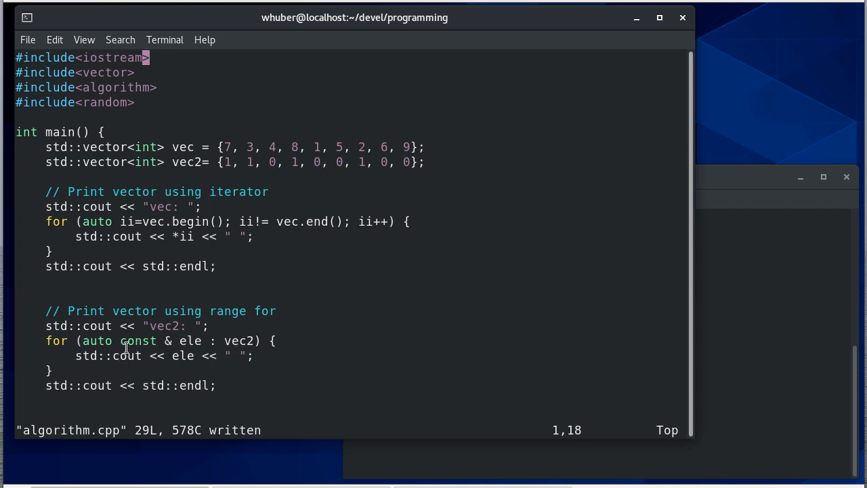
mouse_move(245, 341)
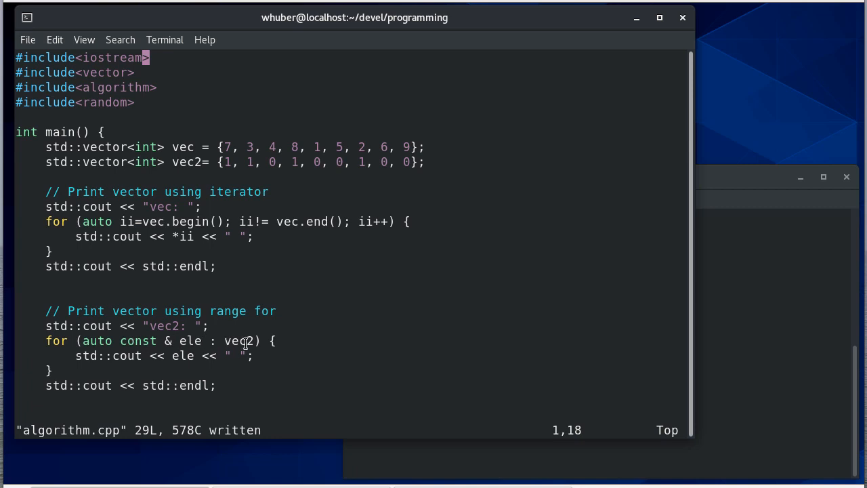
double_click(237, 340)
type("g++ --std=c++17 -pedantic -Wall algorithm.cpp")
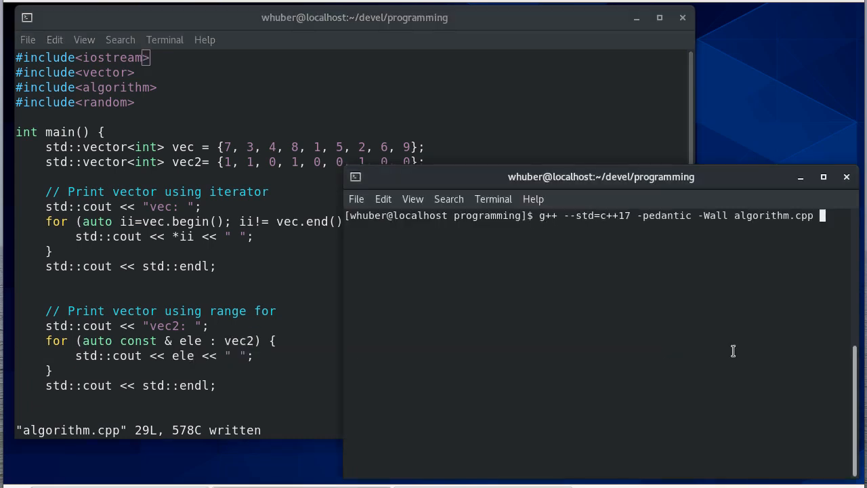
key("Return")
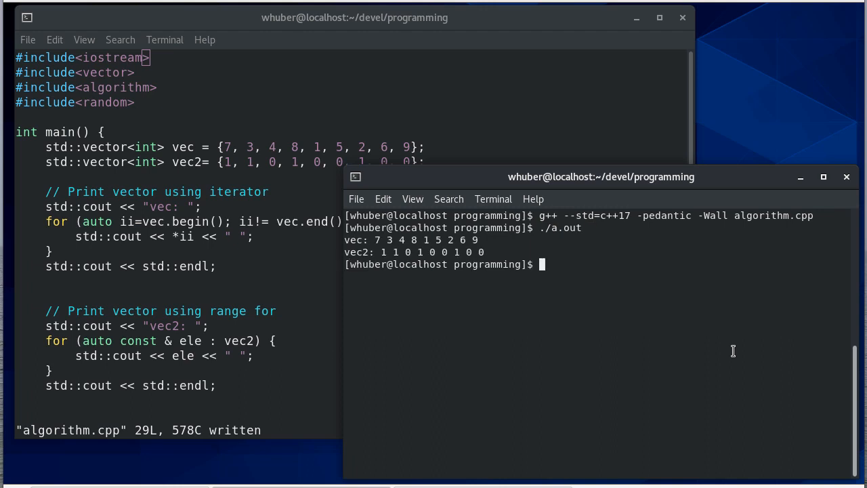
mouse_move(192, 289)
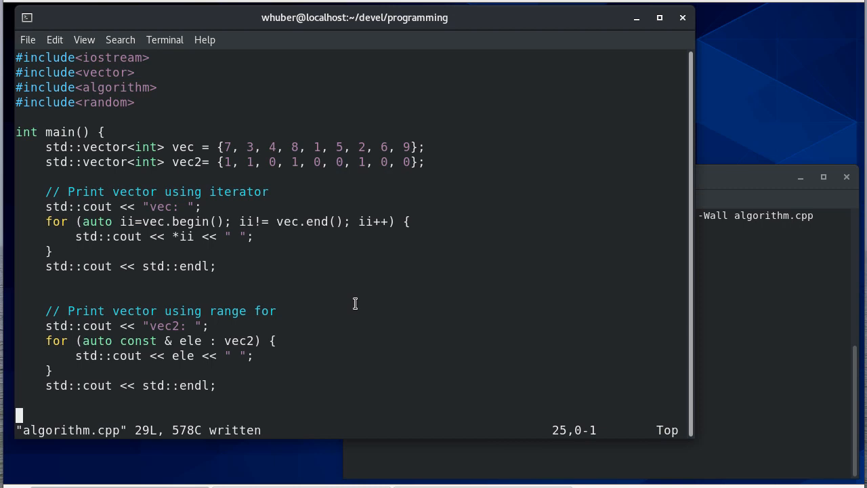
Step: Add the comment '// Sort vector - sort is performed in-place' below the printing loops
key("i")
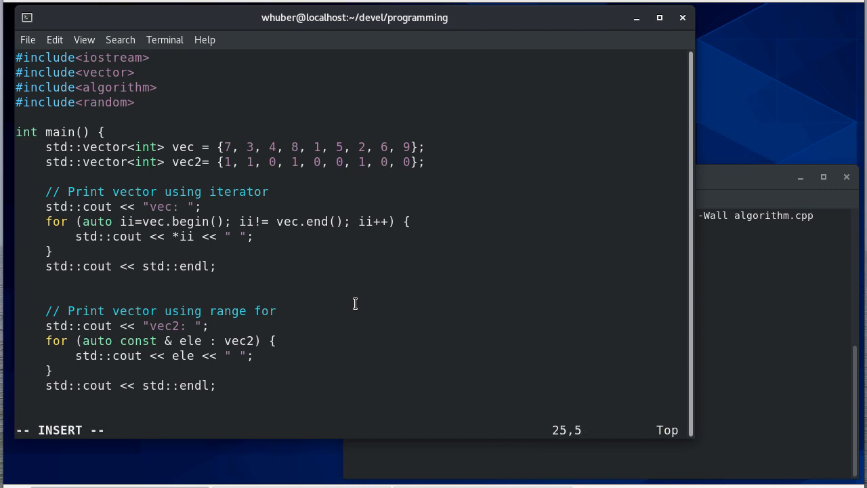
type("// Sort")
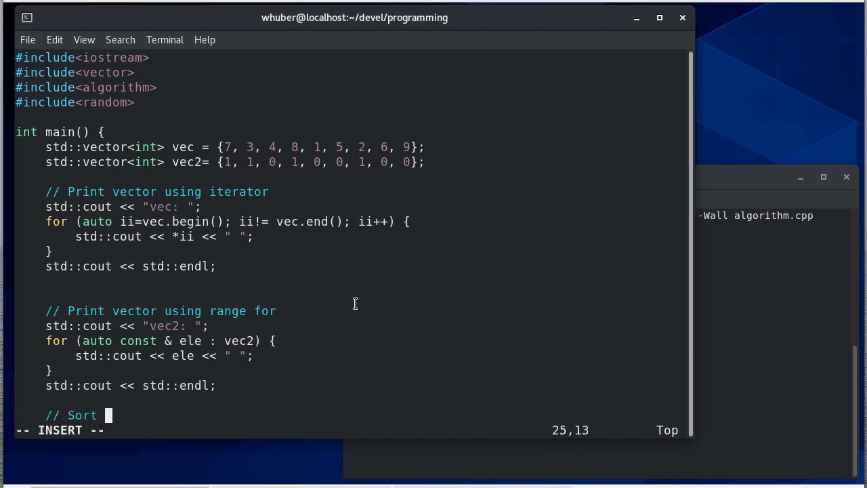
type("vector -")
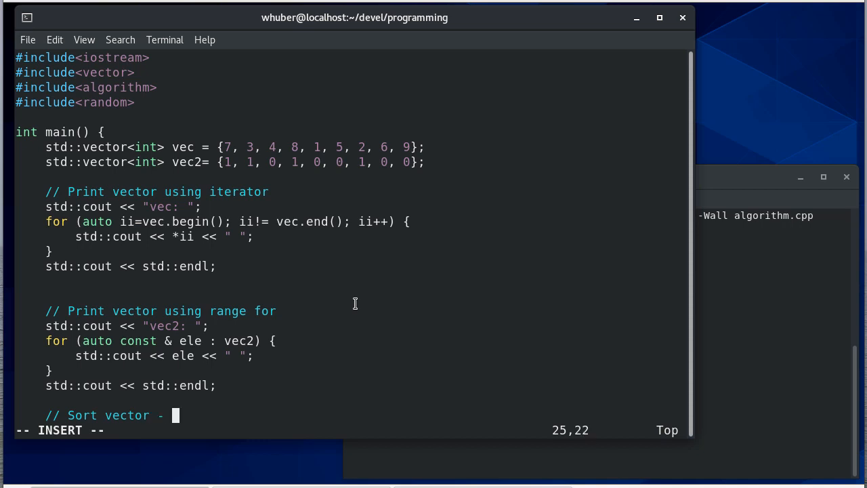
type("sort is pe")
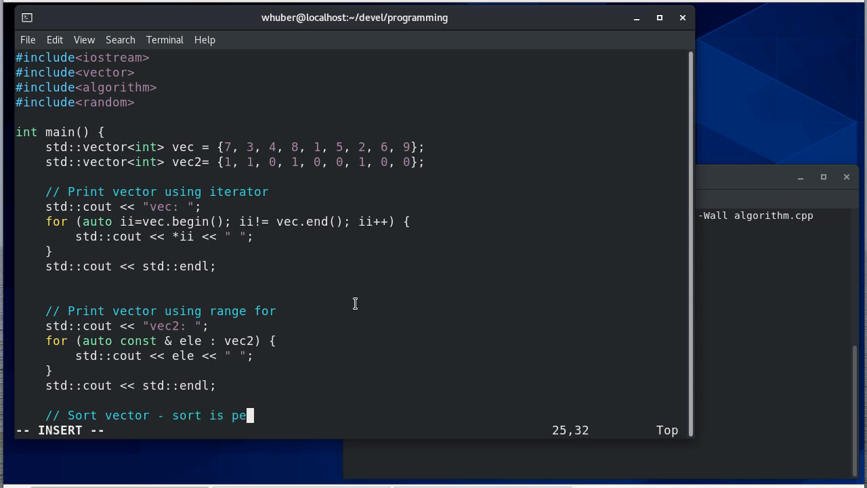
type("rformed in-place")
type("/")
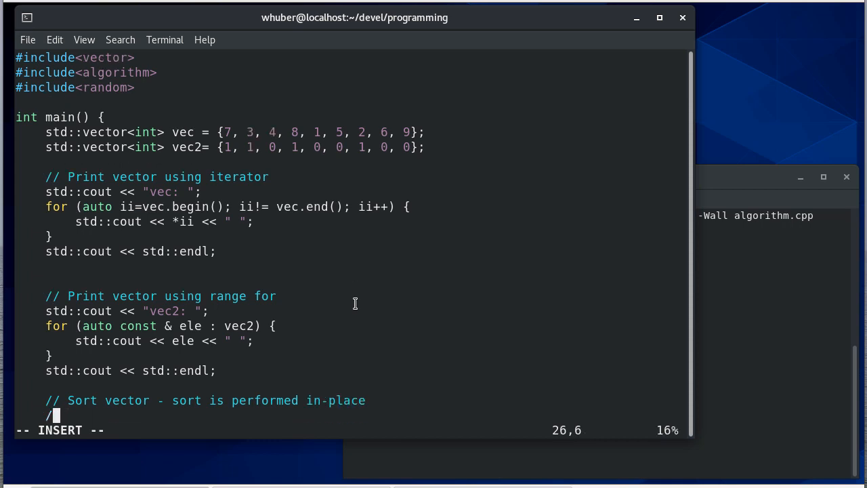
key("BackSpace")
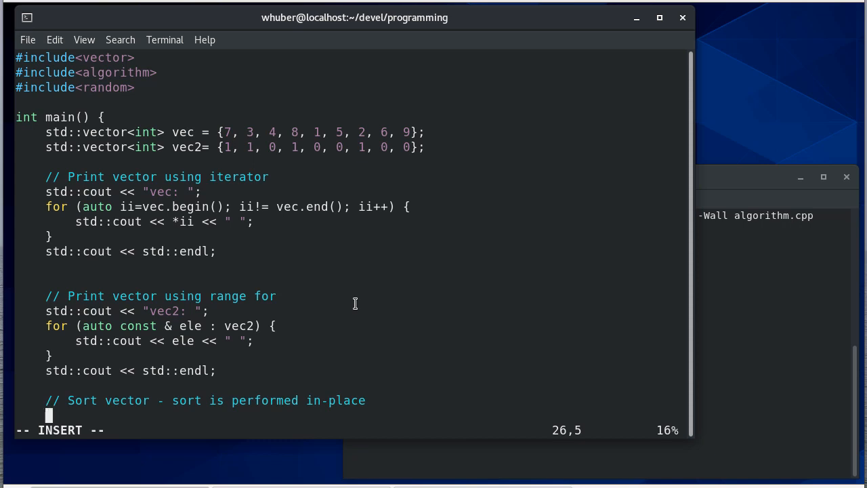
Step: Type std::sort(begin(vec), end(vec)); under the sort comment
type("std::")
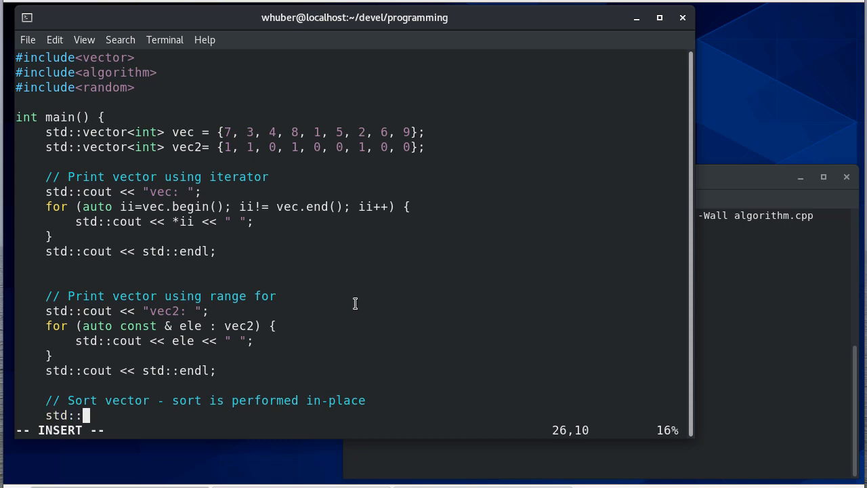
type("sort")
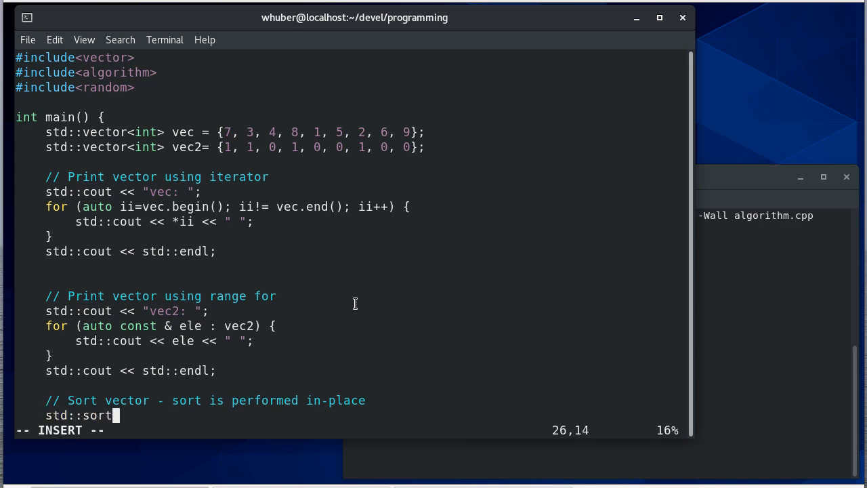
type("(")
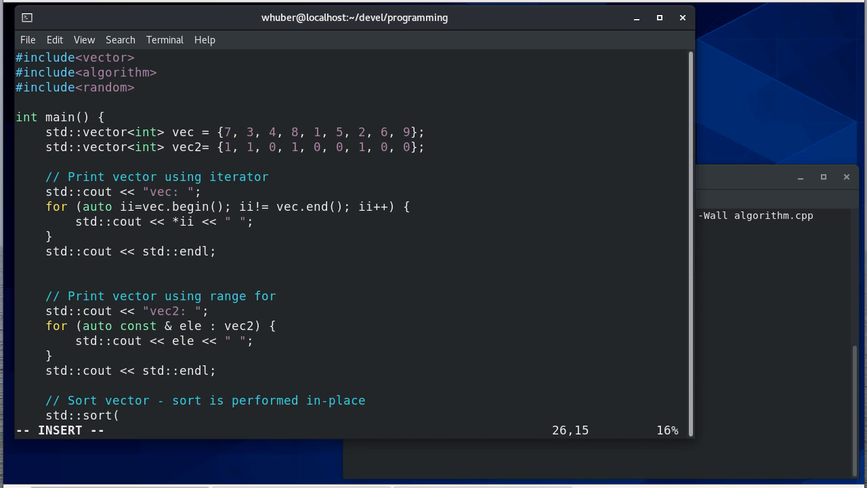
type("begin")
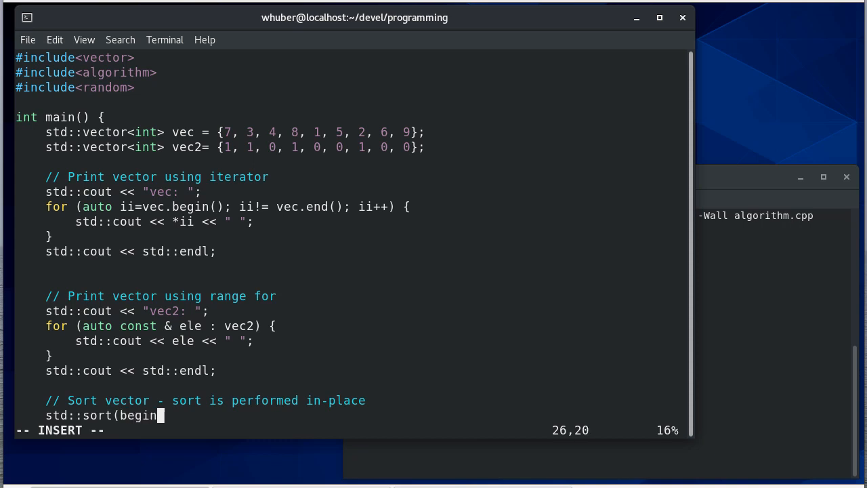
type("(v")
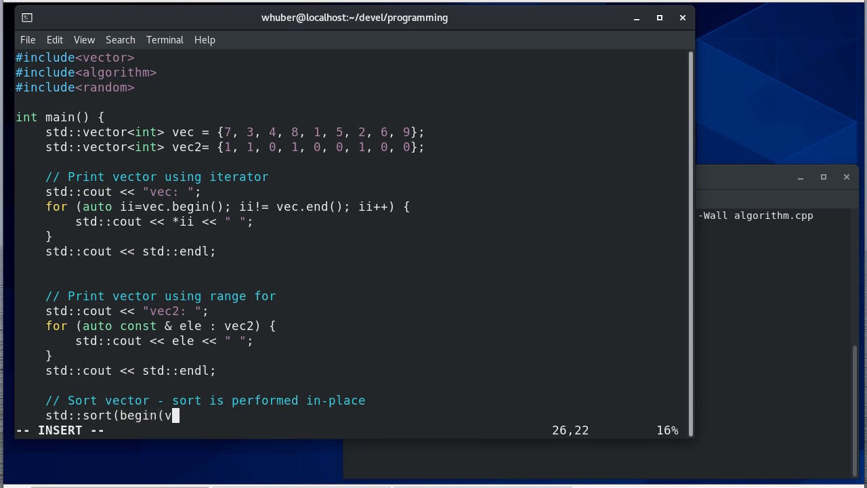
type("ec), end")
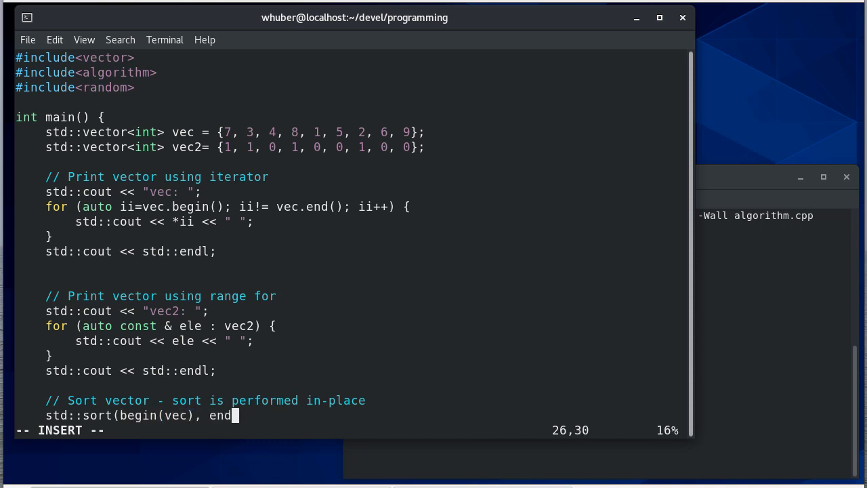
type("(ve")
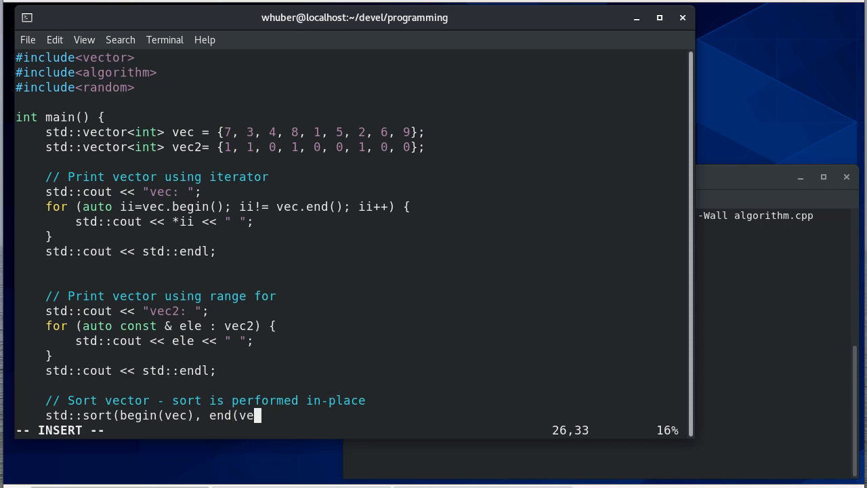
type("c)")
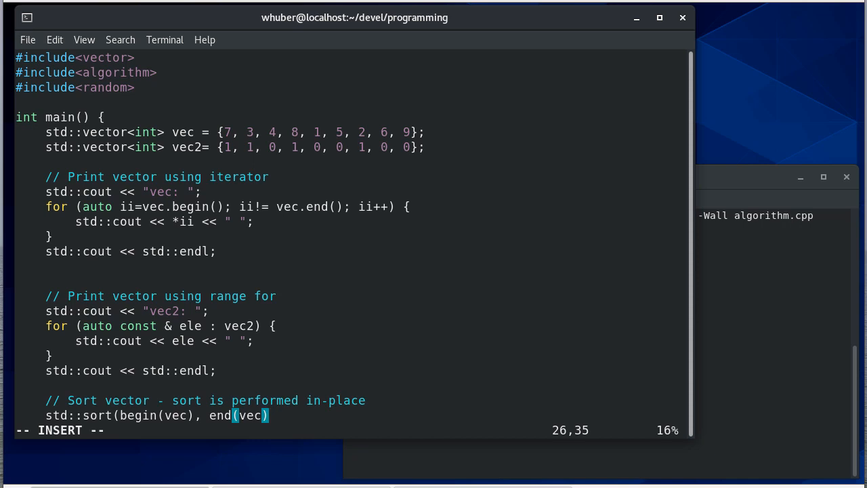
type(",")
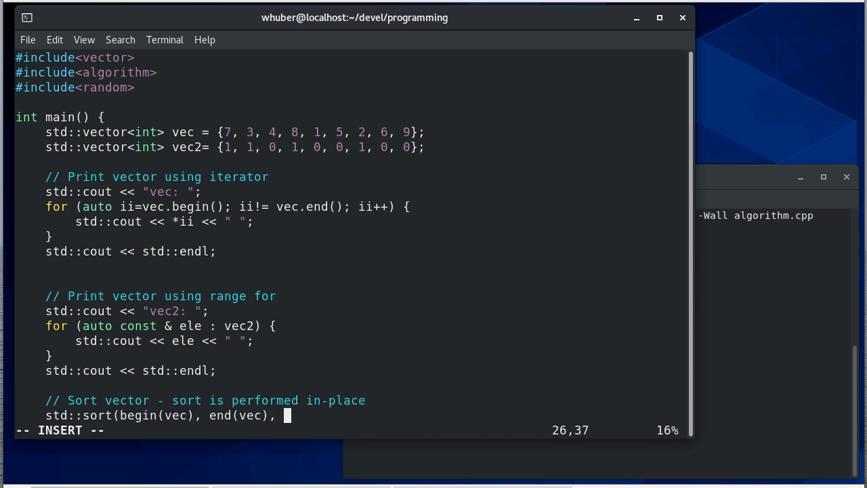
key("BackSpace")
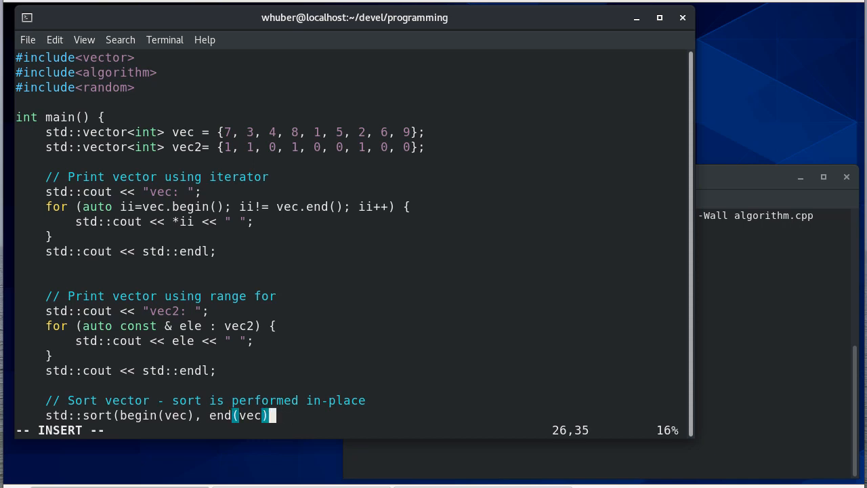
type(";")
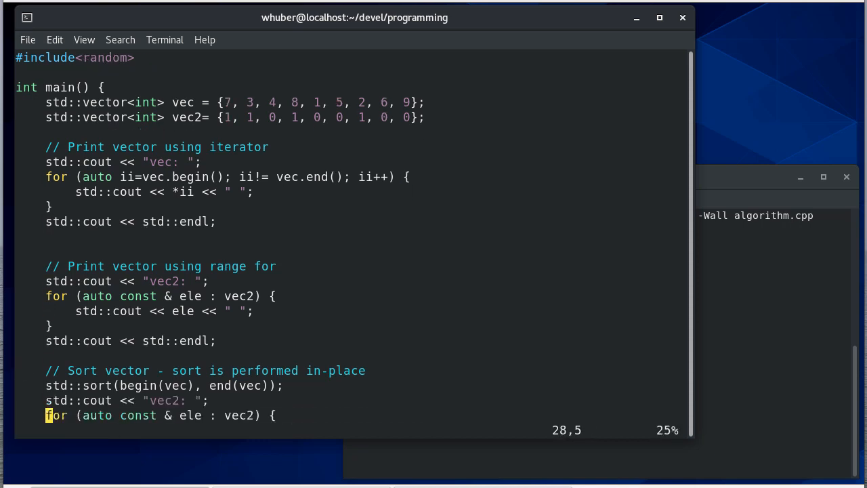
Step: Label the print block after the sort 'Sorted vec: ' so it prints vec
scroll("down", 3)
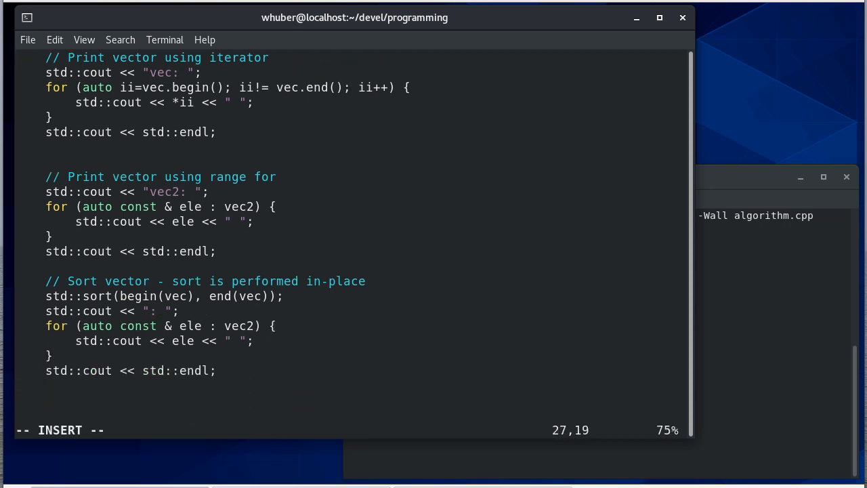
type("Sorted vec")
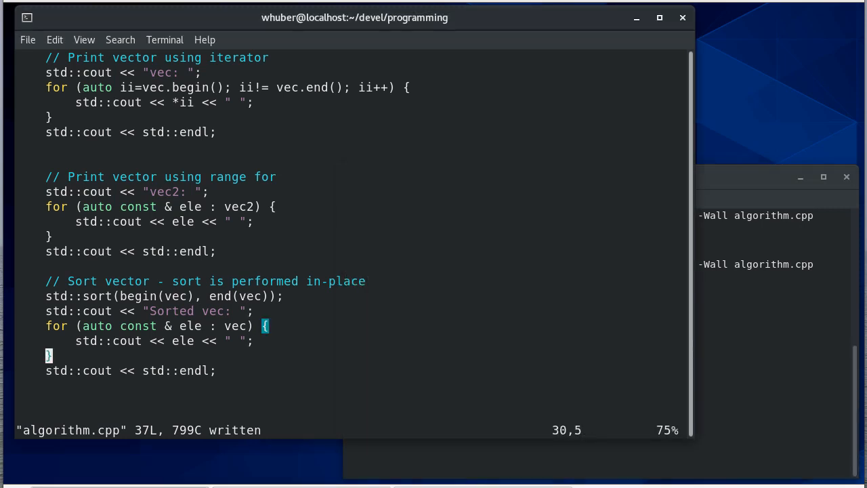
Step: Add the '// Shuffle vector (in-place)' comment and declare auto rand_engine = std::default_random_engine {}
type("//")
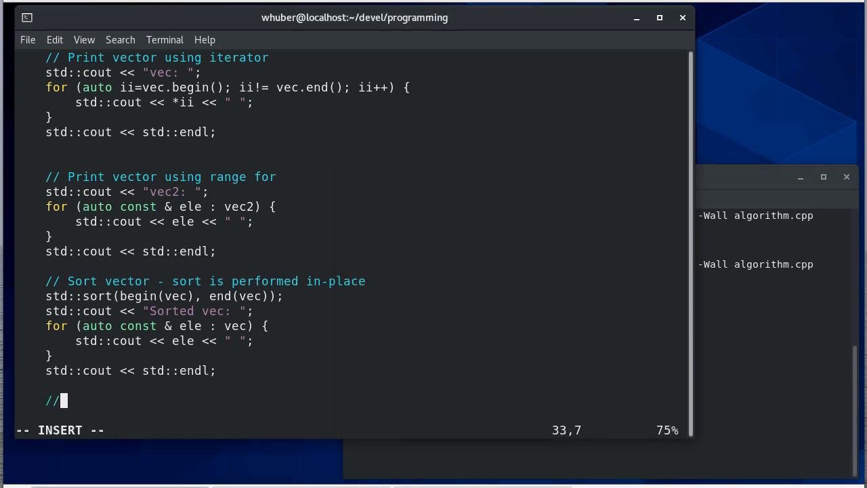
type("Shuffle ve")
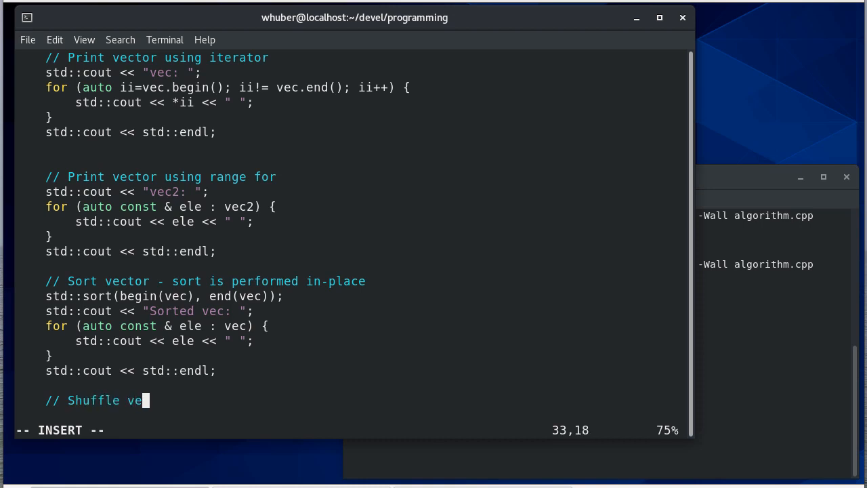
type("ctor (in-place")
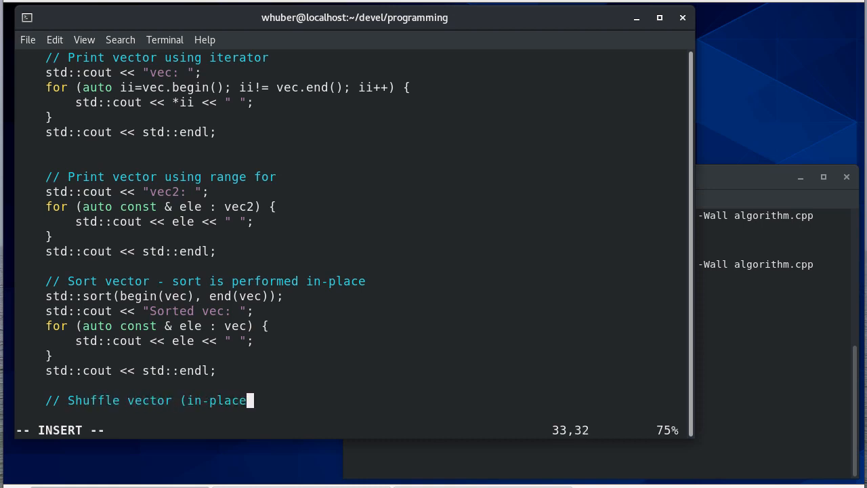
type(")")
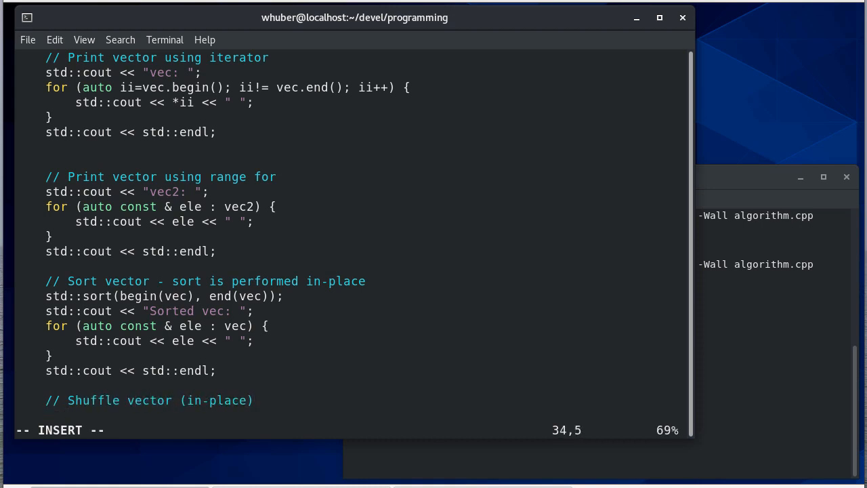
type("auto rand")
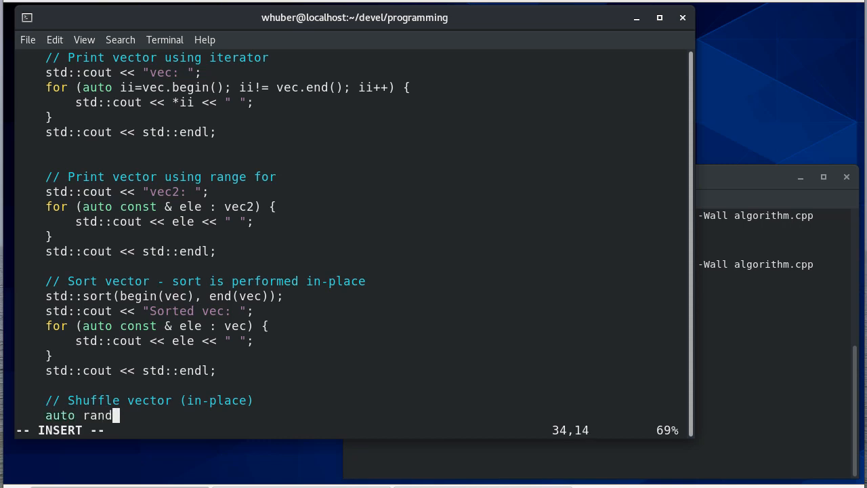
type("_")
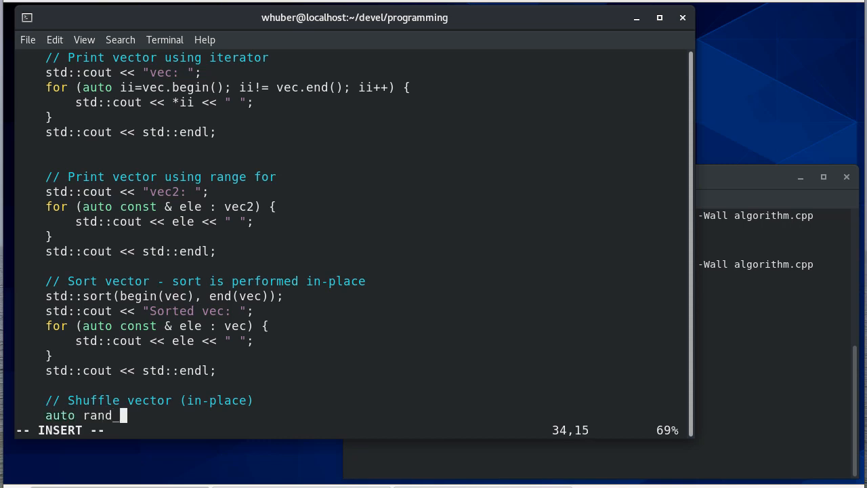
type("engine =")
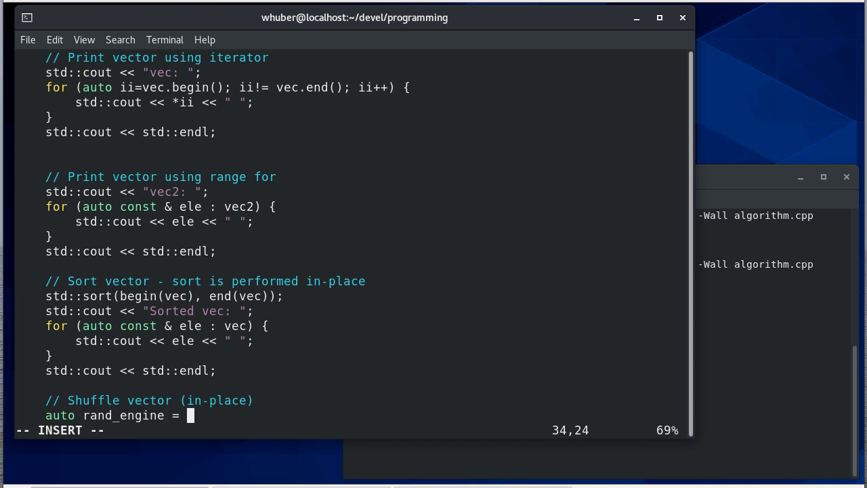
type("std::default")
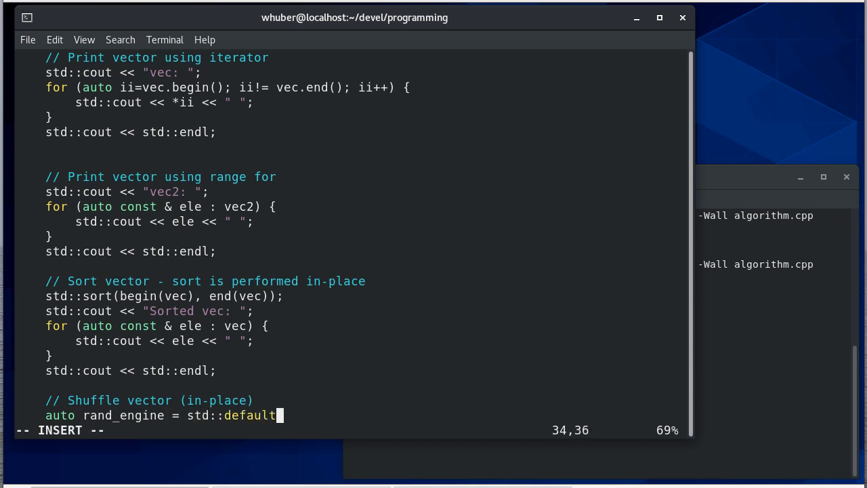
type("_random_engine {};")
type("std")
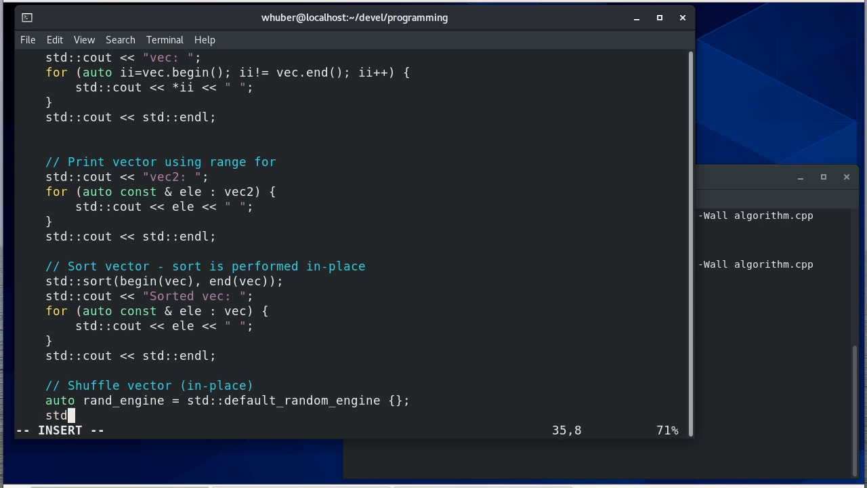
Step: Call std::shuffle(begin(vec), end(vec), rand_engine); on vec
type(":")
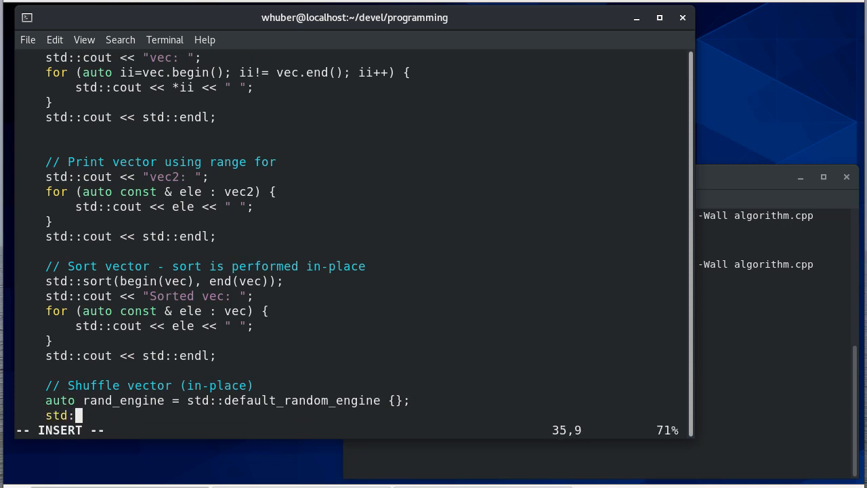
type(":shuffle")
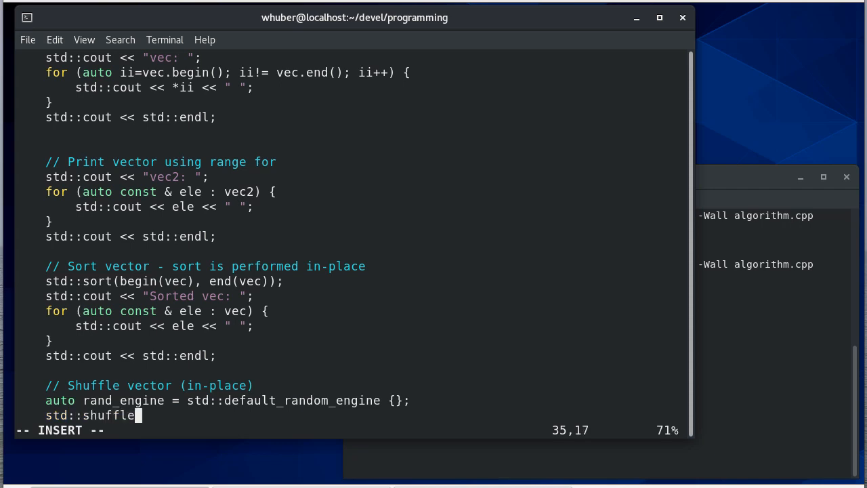
type("(begin(ved),")
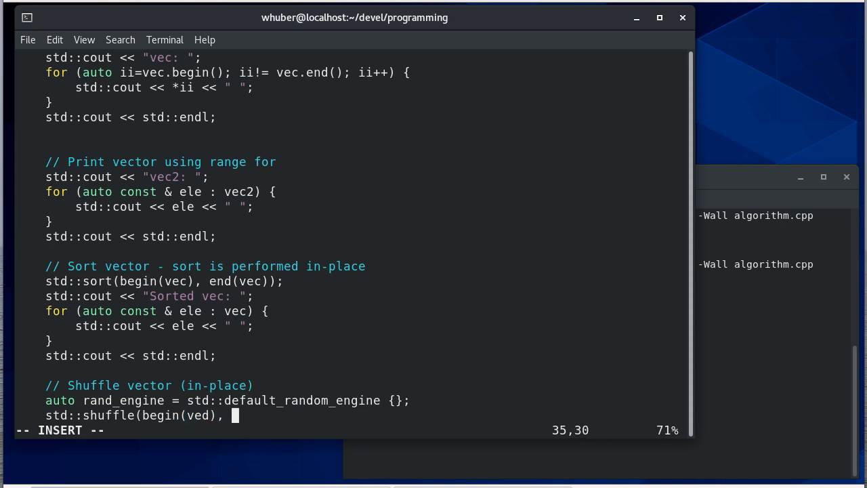
type("end(vec))")
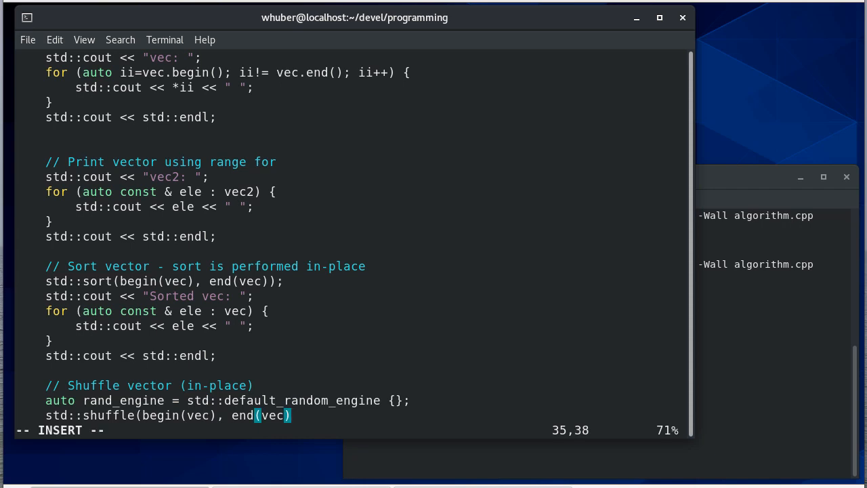
type(",")
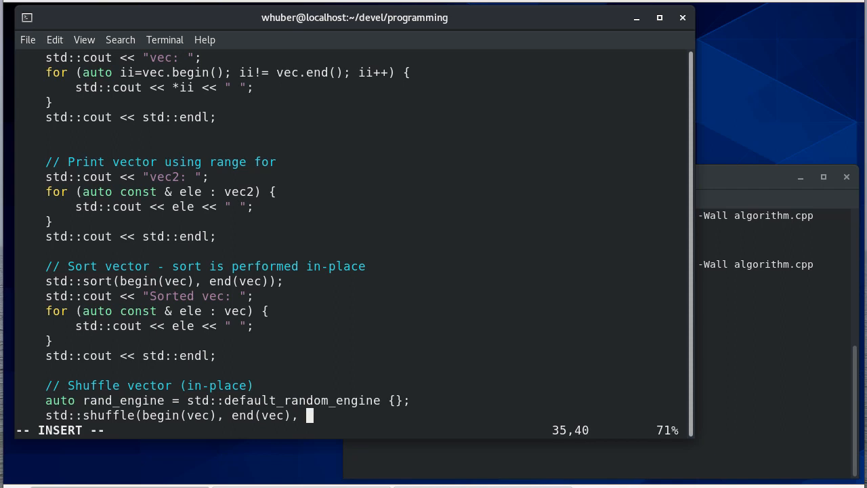
type("rand_")
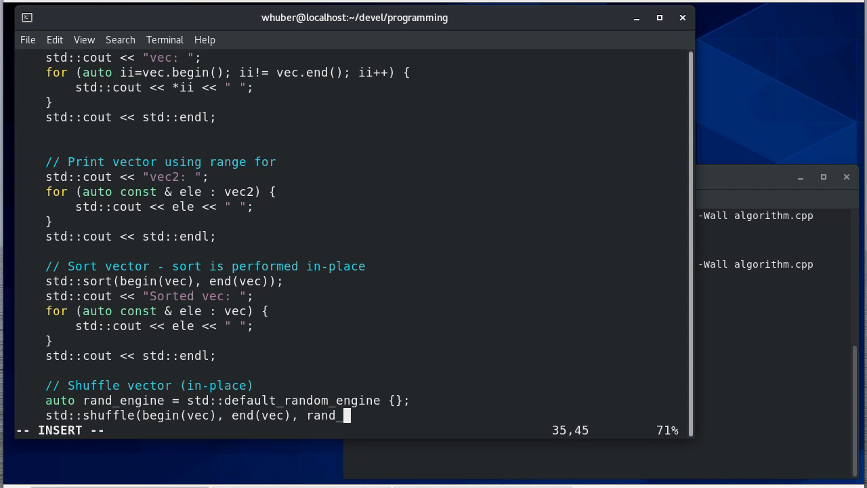
type("engine);")
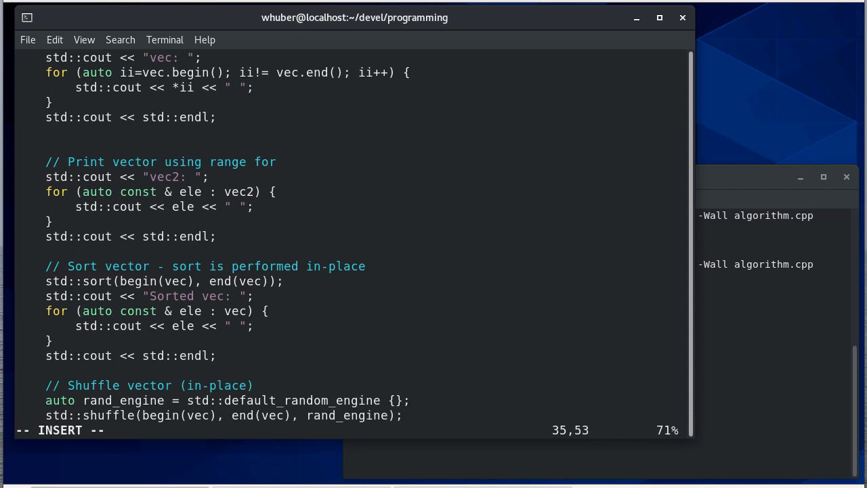
Step: Scroll down to the pasted 'vec1: ' print block below the shuffle call
scroll("down", 3)
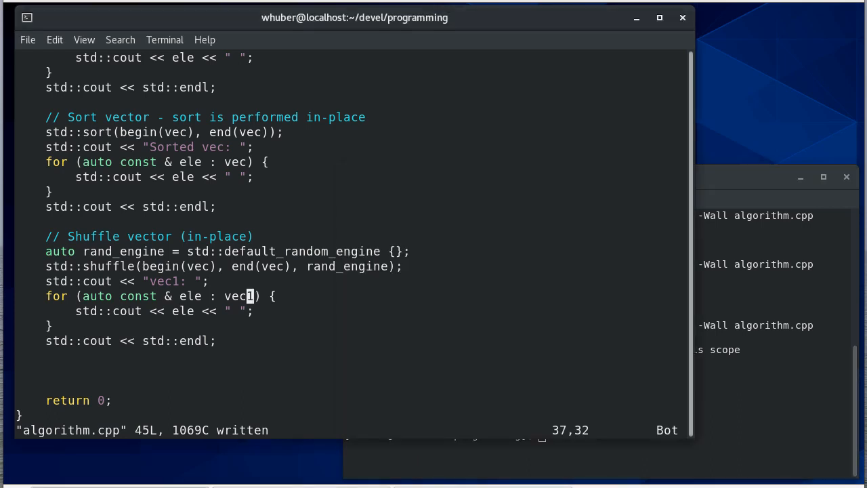
Step: Recompile algorithm.cpp and run it, printing Sorted vec 1-9 and Shuffled vec 4 1 5 8 6 2 9 7 3
left_click(175, 280)
type("Shuffled ")
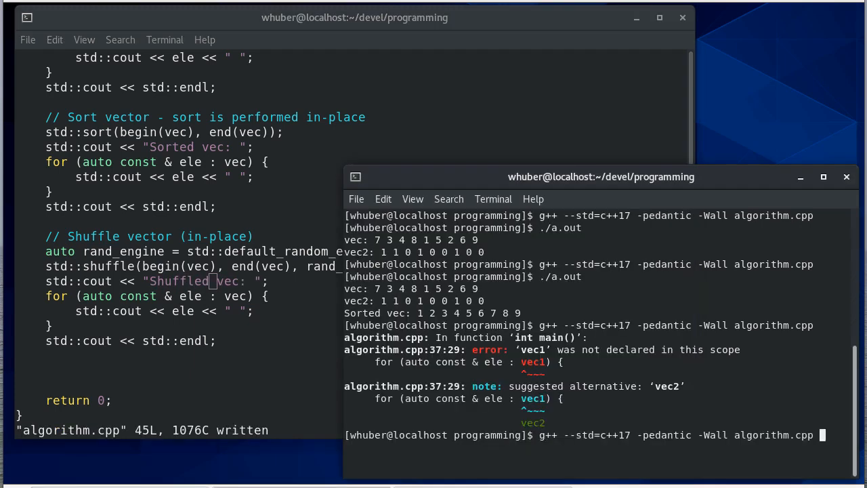
key("Return")
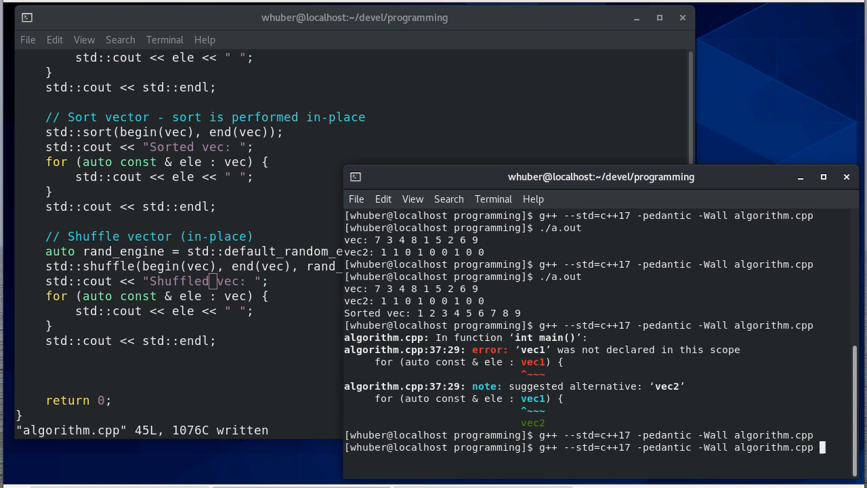
key("Return")
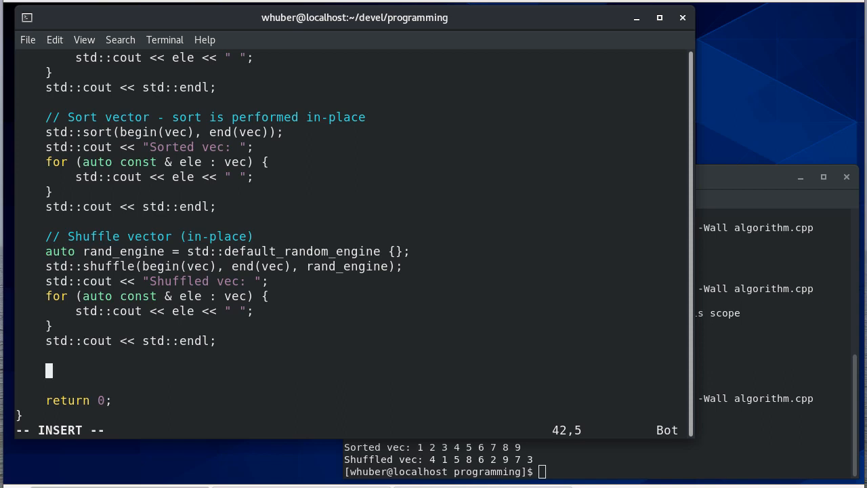
Step: Add a '// Count' comment and a std::cout << std::endl; line
type("// Count")
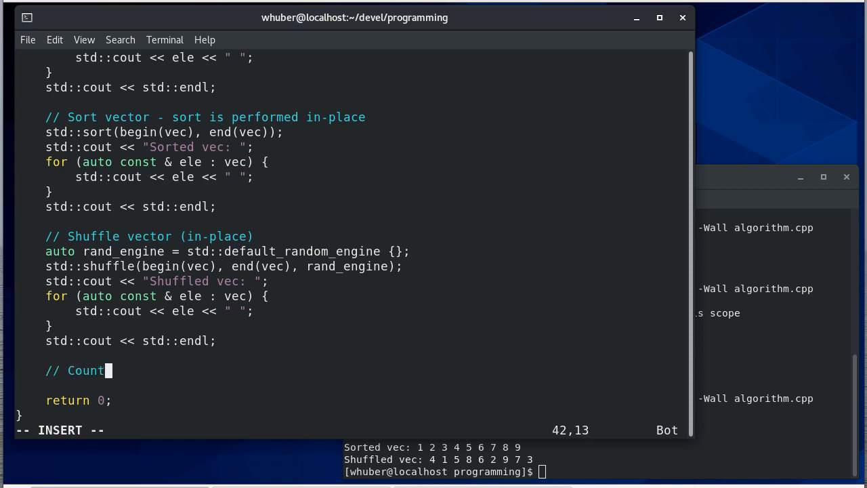
key("Return")
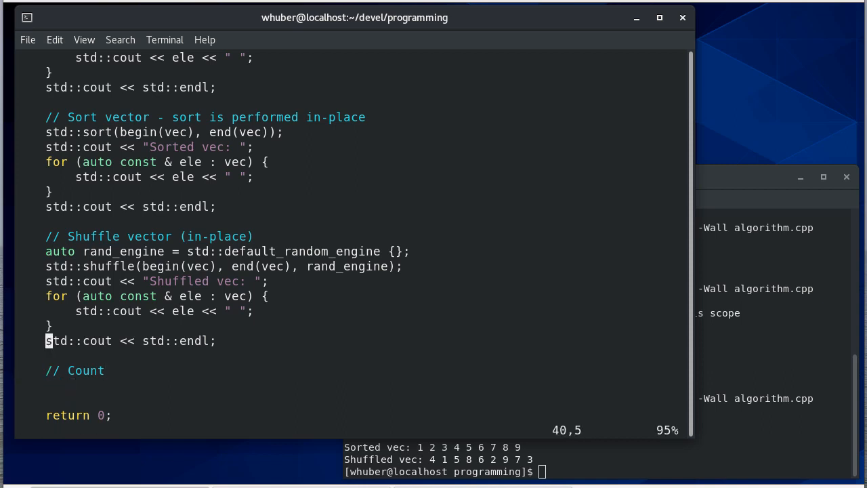
key("Down")
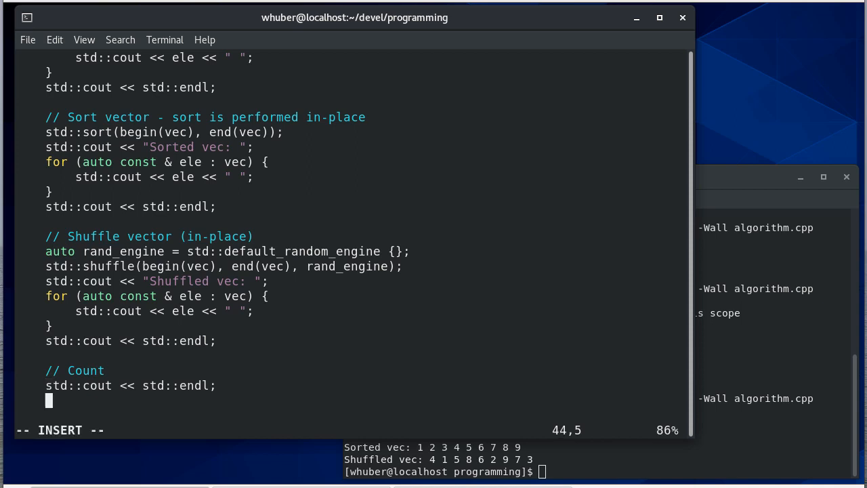
type("std::cout << std::endl;")
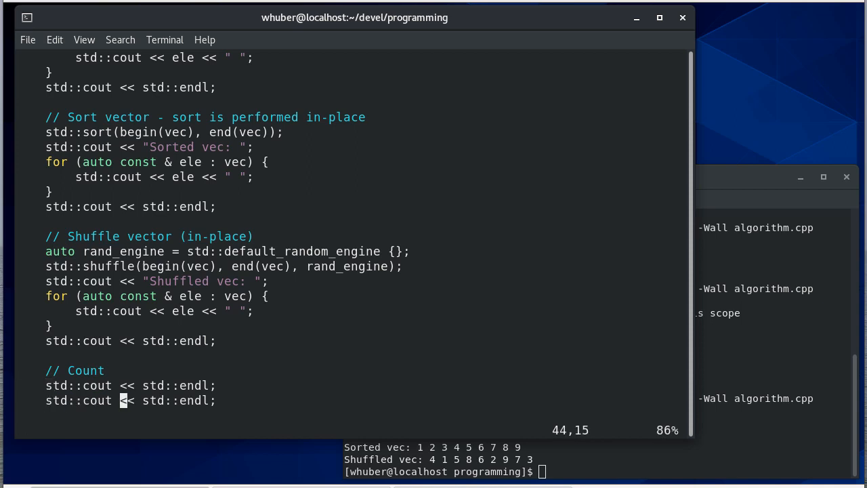
Step: Declare num_zeros as count(begin(vec2), end(vec2), 0) and count the ones in vec2
type("std::count: \"")
type("int")
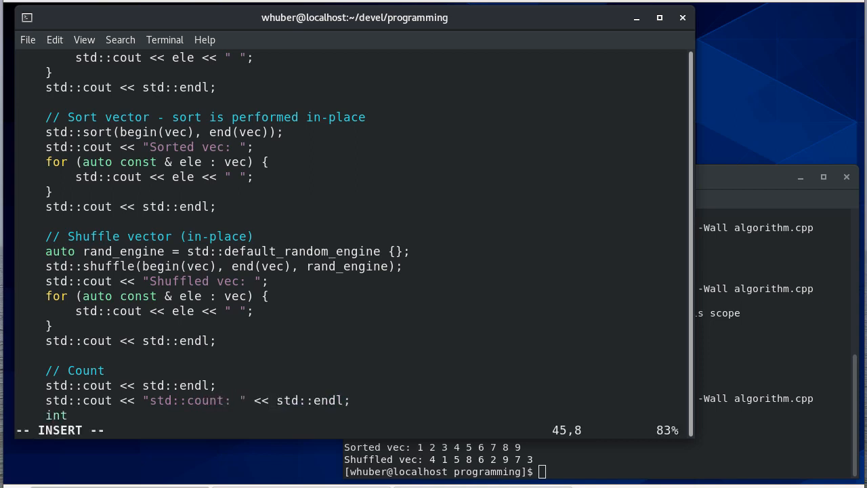
type("num")
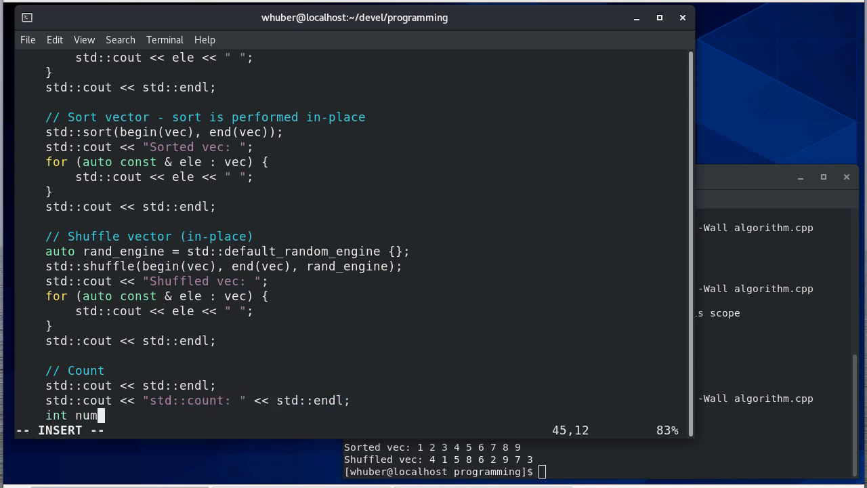
type("_zeros = c")
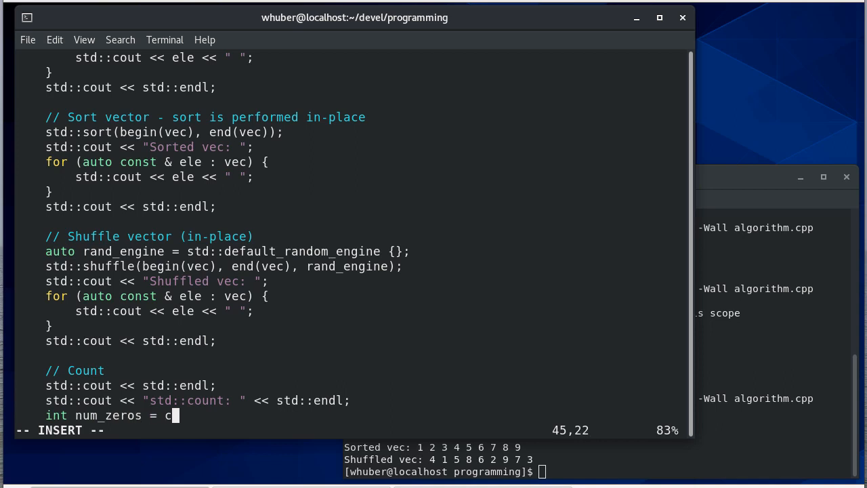
type("ount(being(vec2")
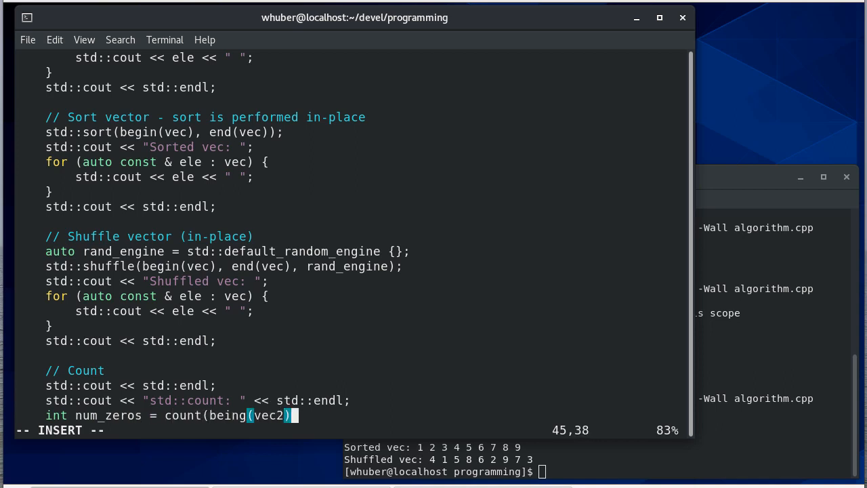
type(", end(vec2)")
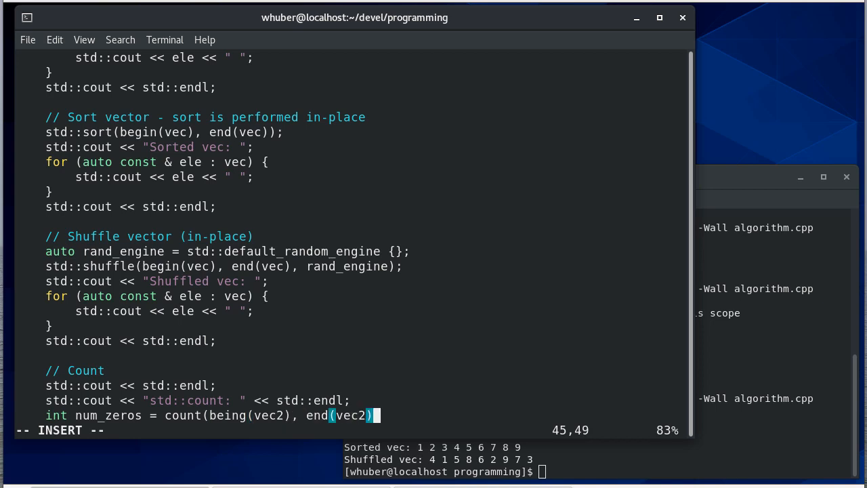
type(", 0);")
type("int num_ones = count(begin(vec2), end(vec2), 1);")
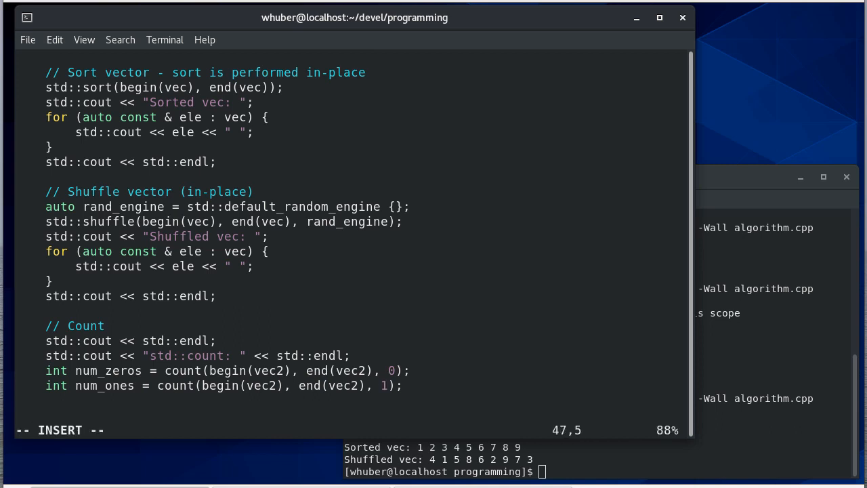
Step: Begin the cout line "There are " << num_zeros << "0's and " << num_ones << "1's in"
type("std")
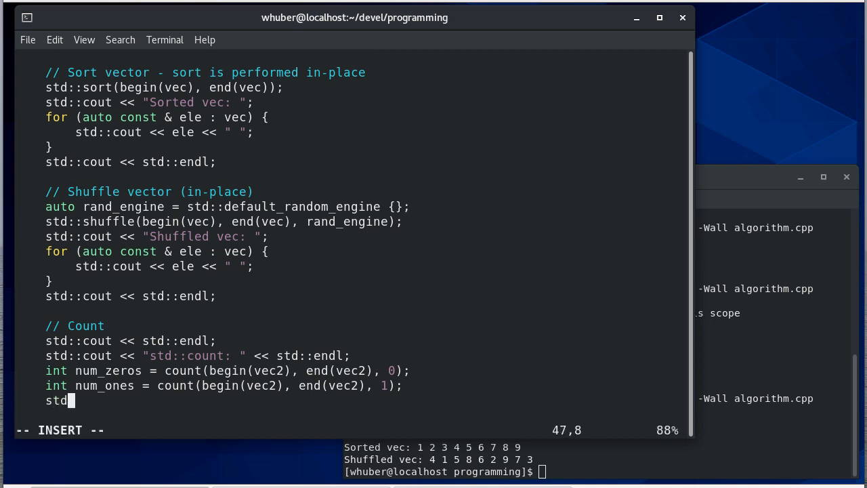
type("::cout << \"")
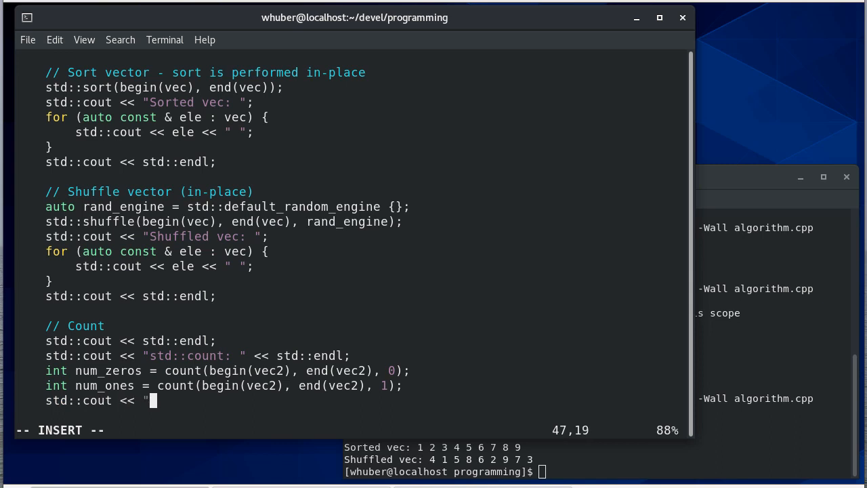
type("There a")
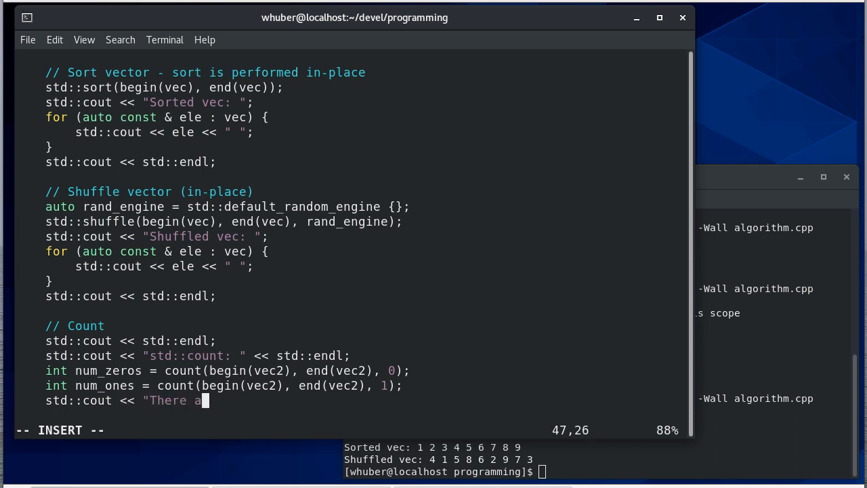
type("re \" <<")
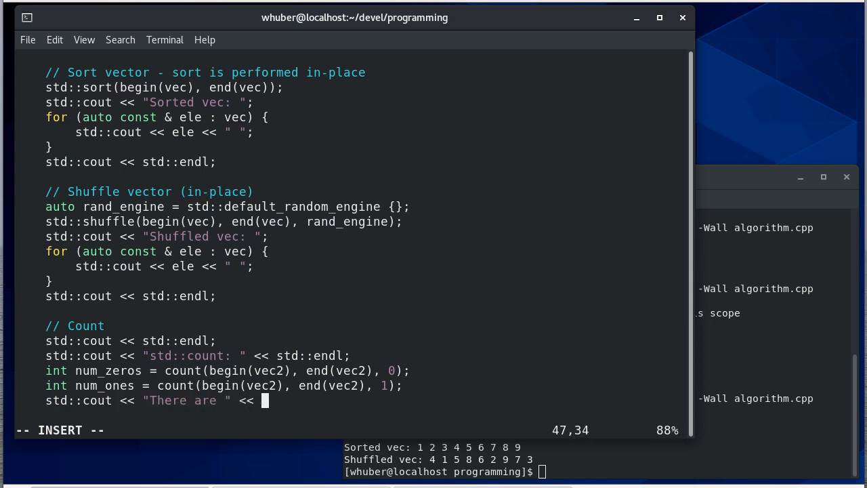
type("num")
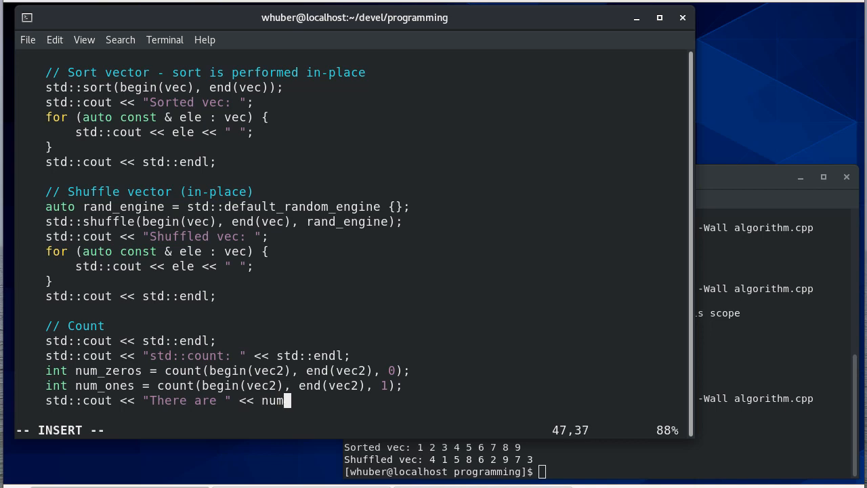
type("zeros")
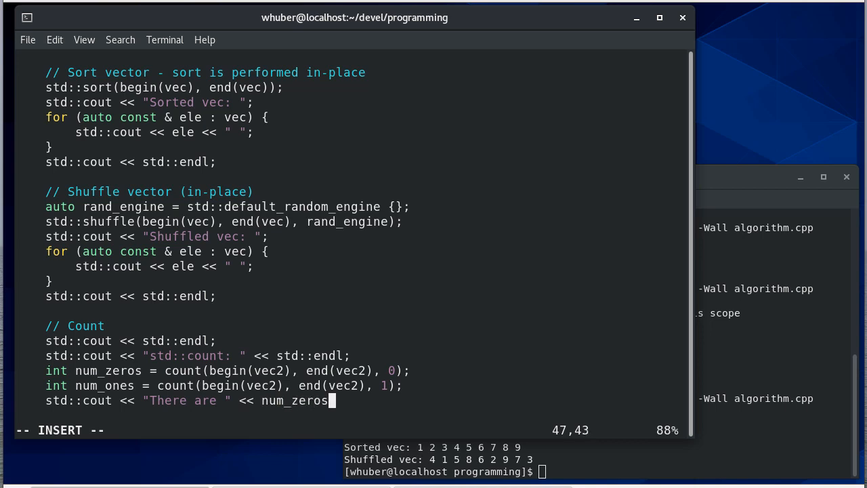
type("<< \"0',")
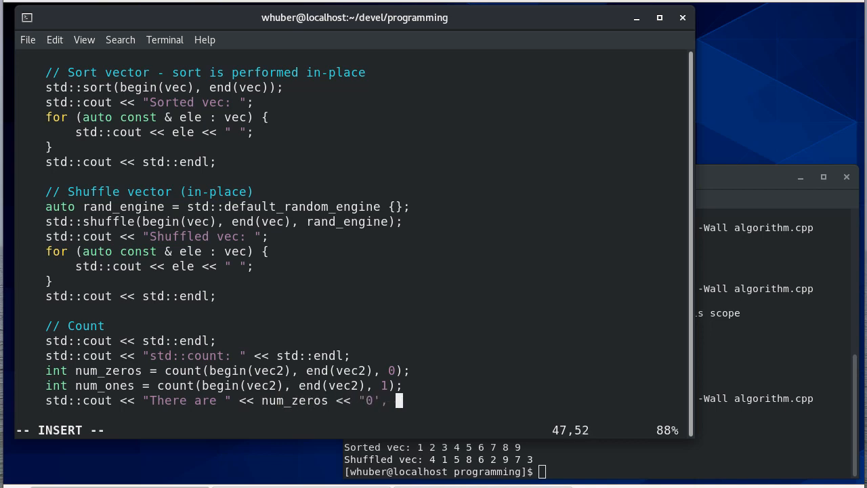
type("s and \" << nu")
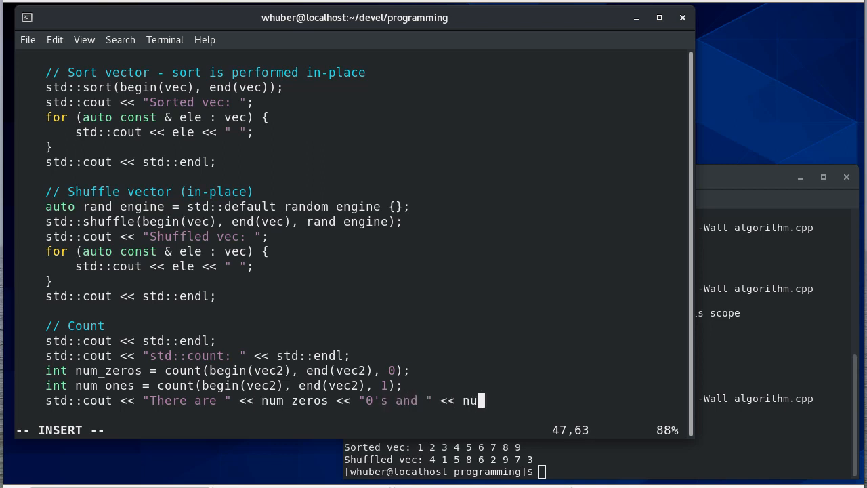
type("m_ones \"")
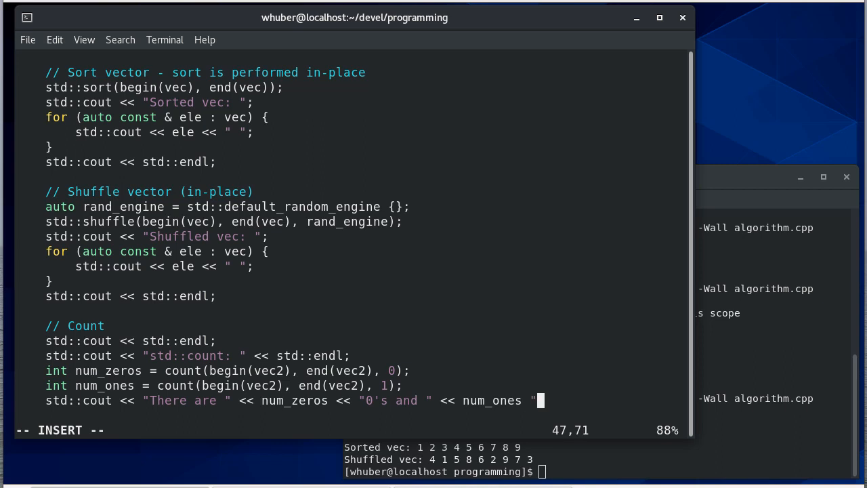
type("<< \"1")
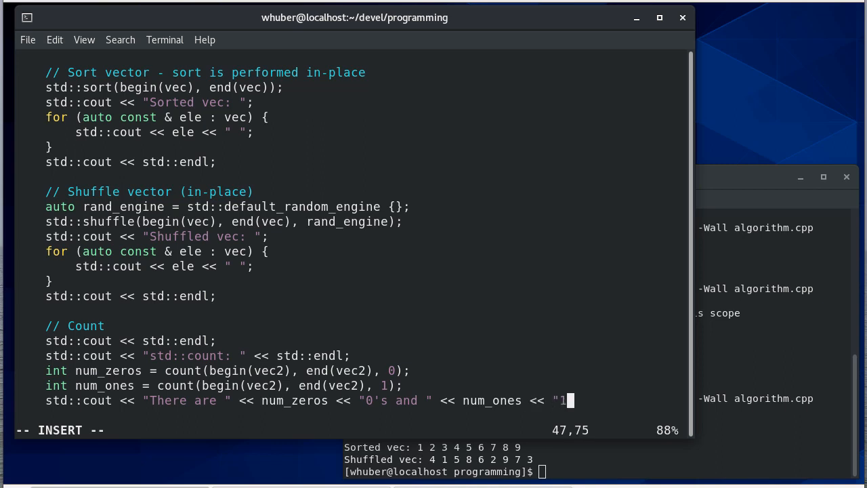
type("'s in vec2\" << std::endl;")
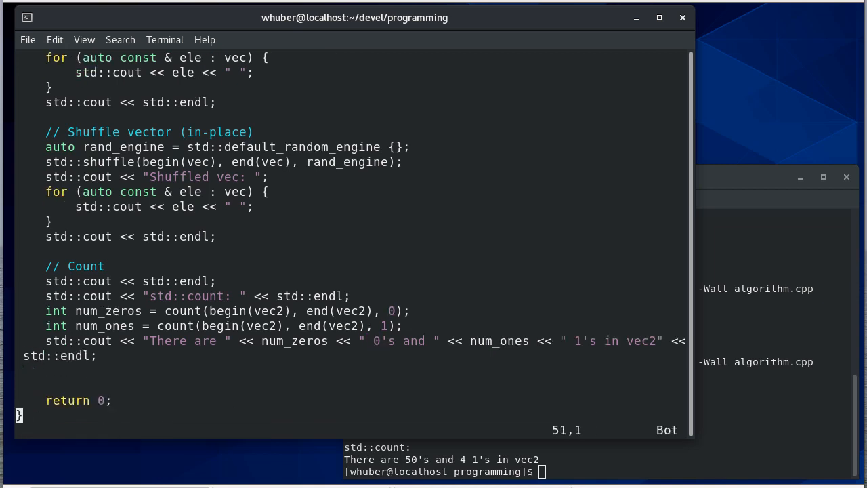
Step: Start a new comment line with '//' below the Count section
type("//")
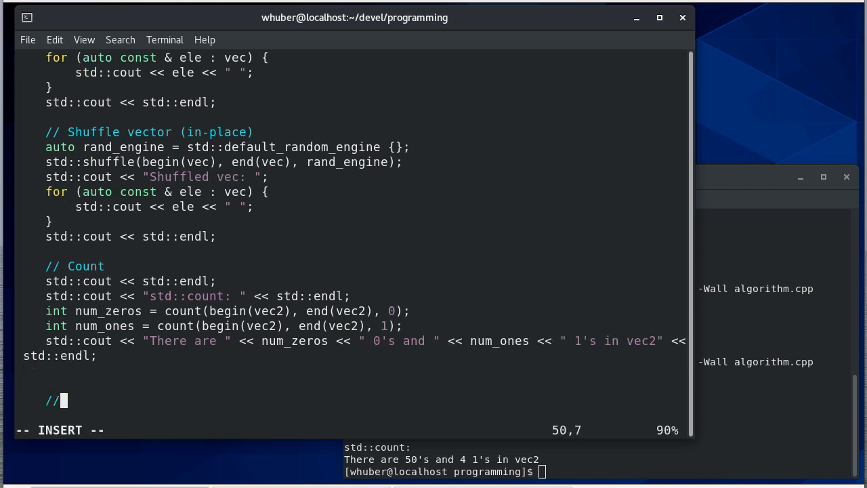
Step: Name the comment 'Find' and write the loop for (auto &ele : {-1, 2, 7, 12})
type("Find")
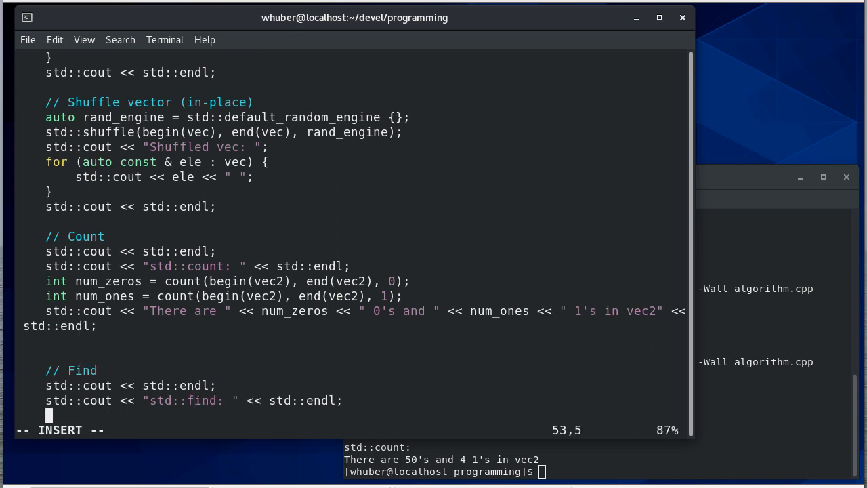
type("for (")
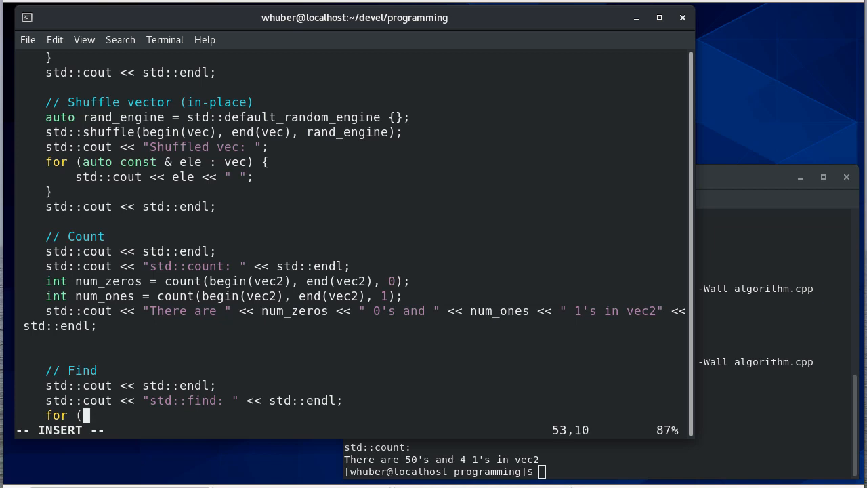
type("auto &")
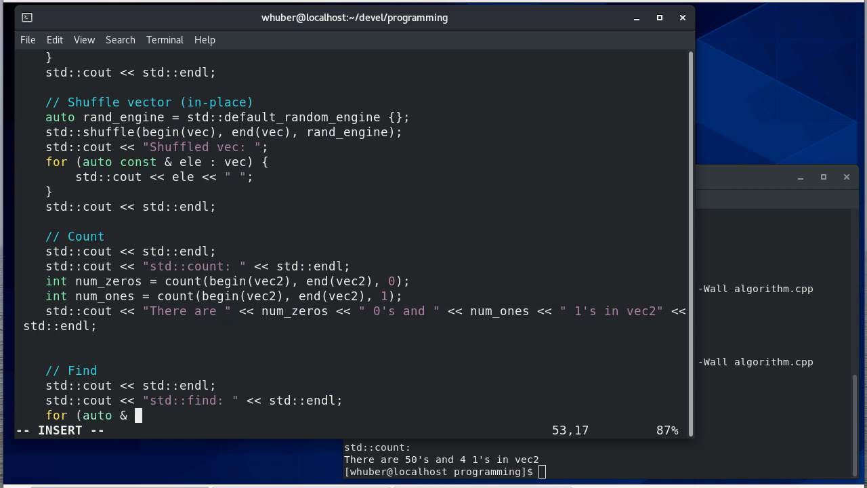
type("ele :")
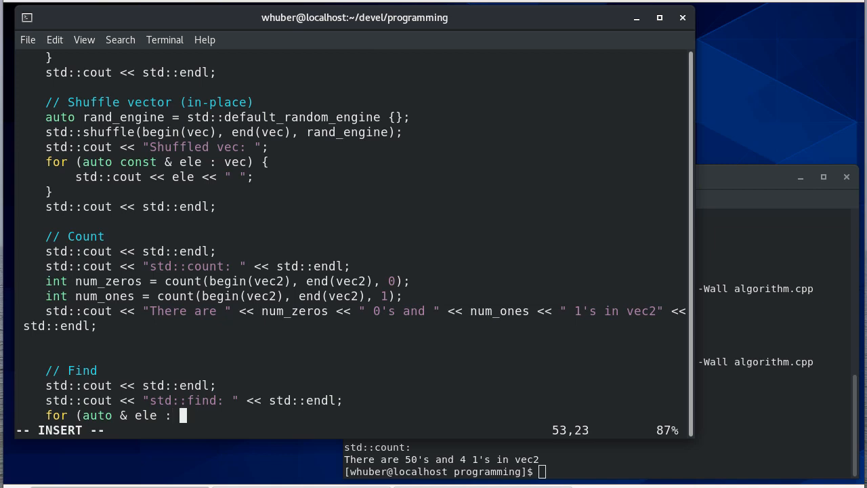
type("{-1,")
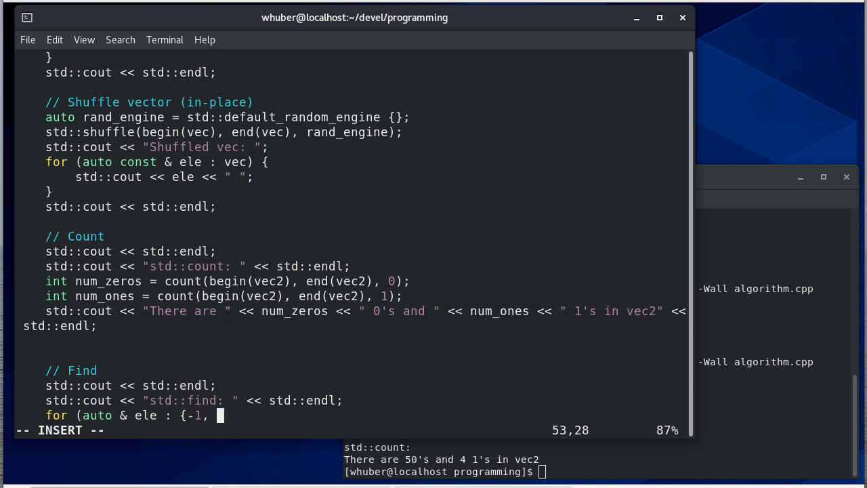
type("2, 7, 12")
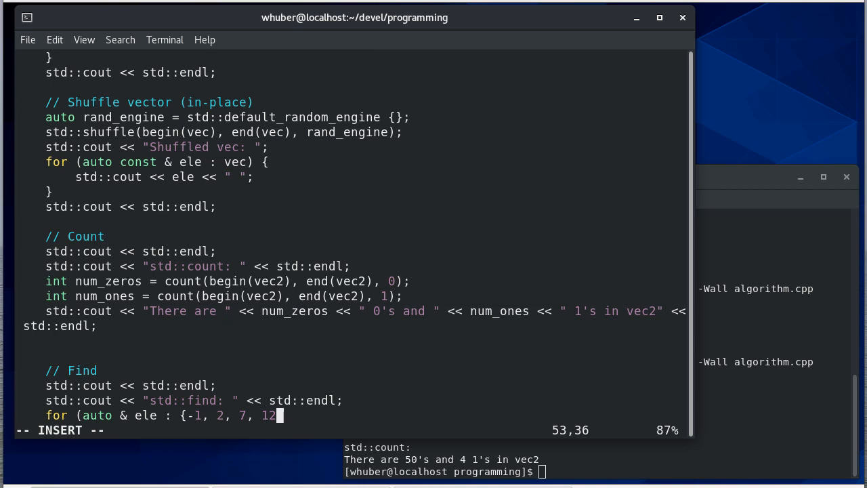
type("} {")
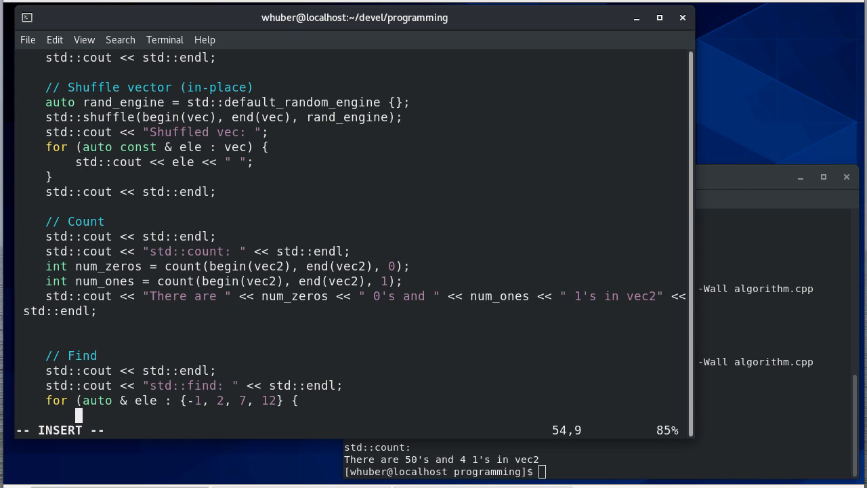
Step: Add the condition if (std::find(begin(vec), end(vec), ele) != end(vec))
type("if ( std::fi")
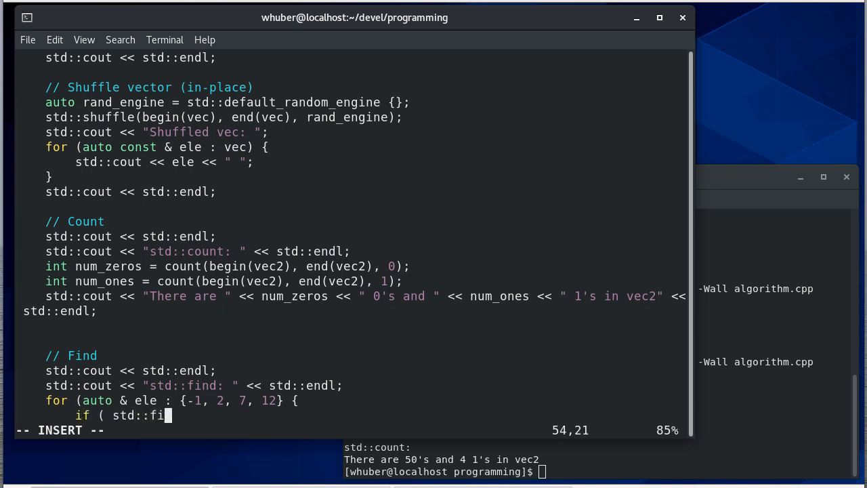
type("nd(begi")
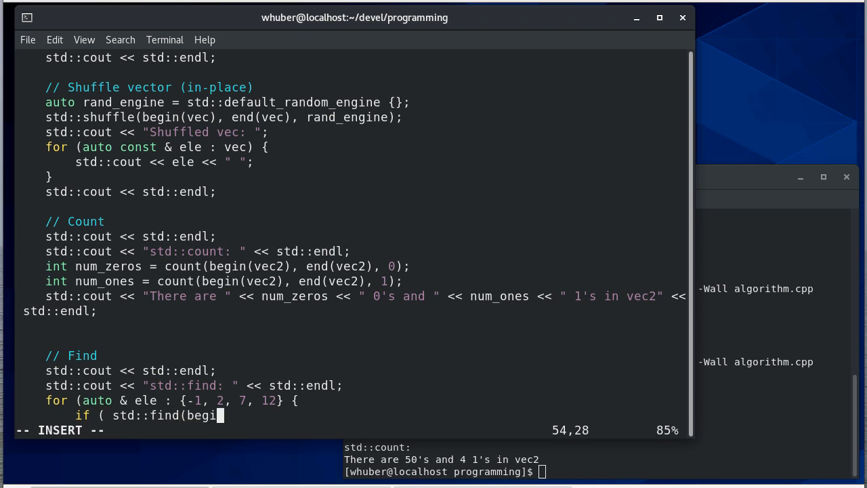
type("n(vec), end")
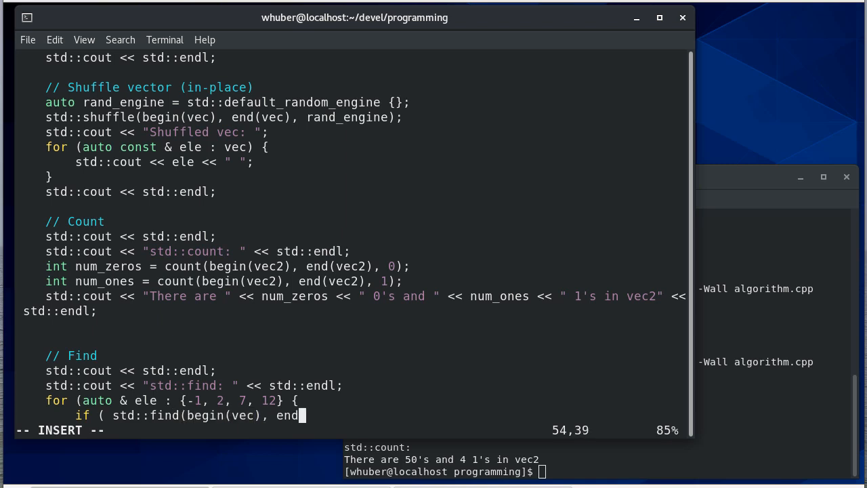
type("(vec)")
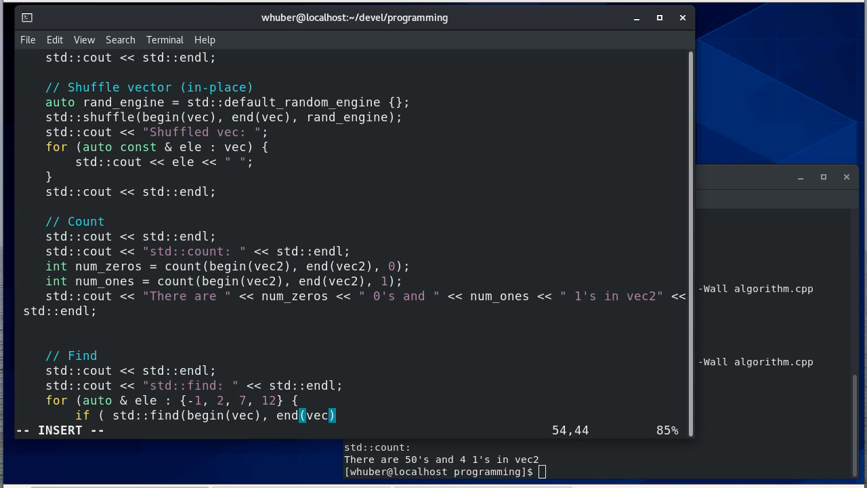
type(", ele")
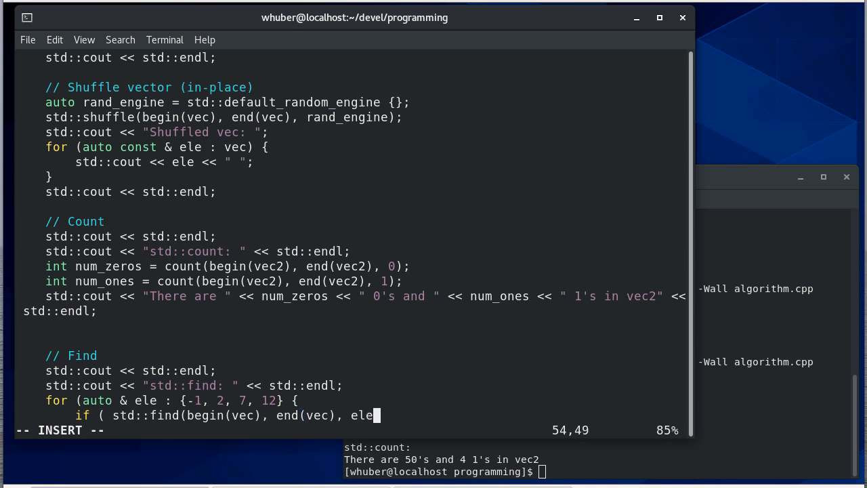
type(") !")
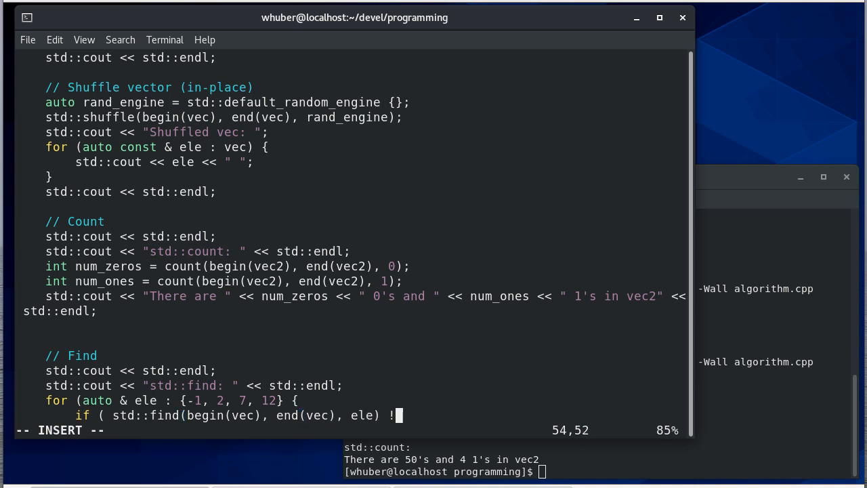
type("= end(vec) ) {")
type("std")
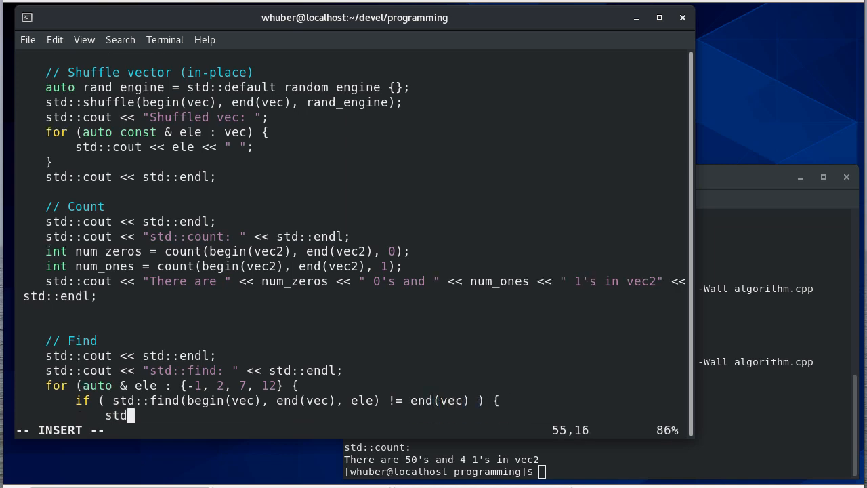
Step: Print "Found" or "Did NOT find" followed by "in vec!" for each value
type("::cout <<")
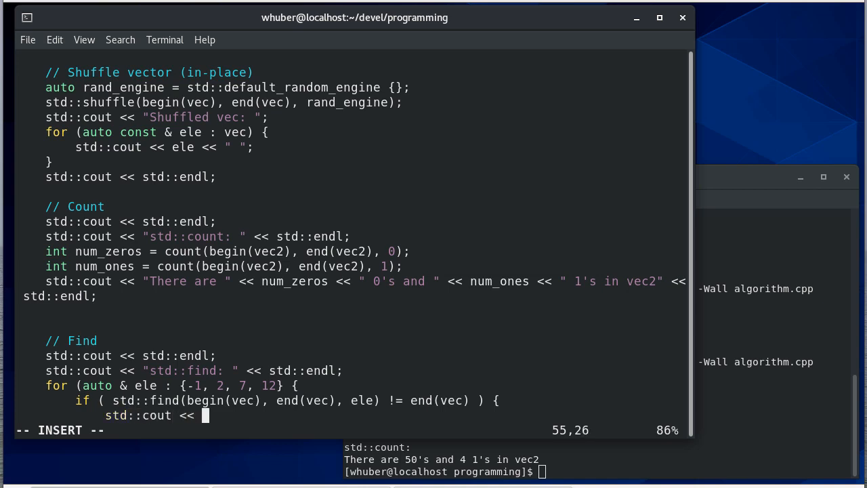
type("\" Found \" << ele << \" i")
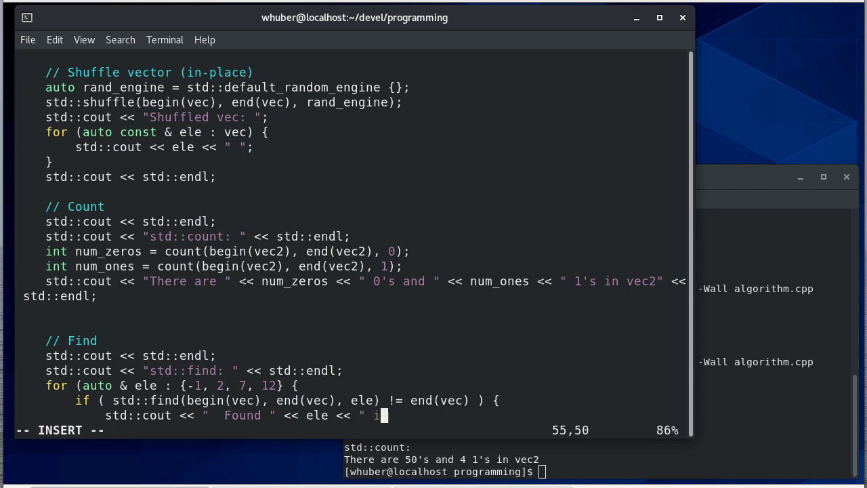
type("n vec!\" << std::endl;")
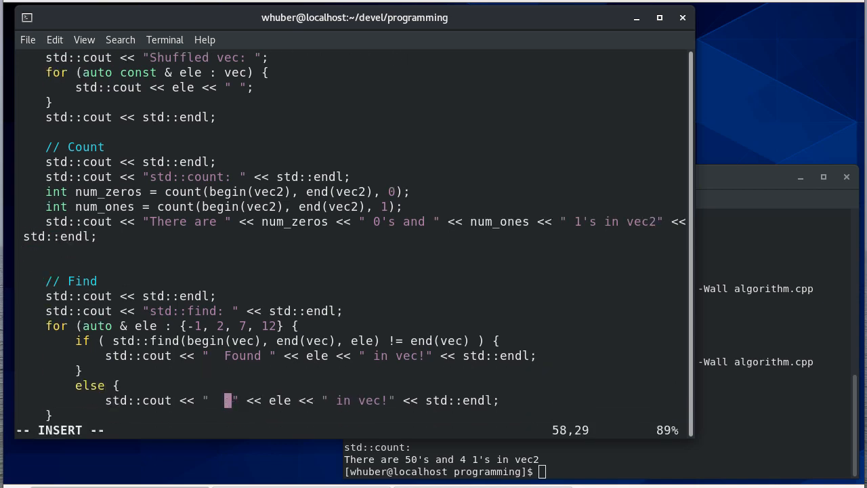
type("Did n")
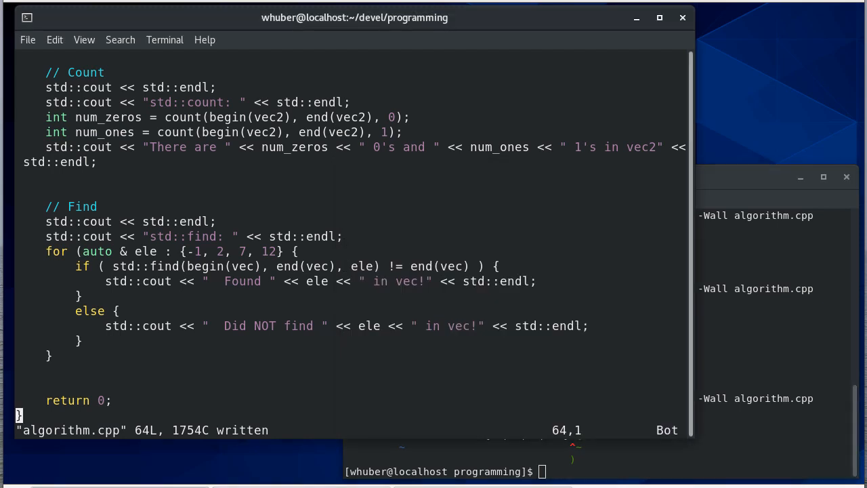
Step: Save algorithm.cpp with the finished Find section, 64 lines written
key("i")
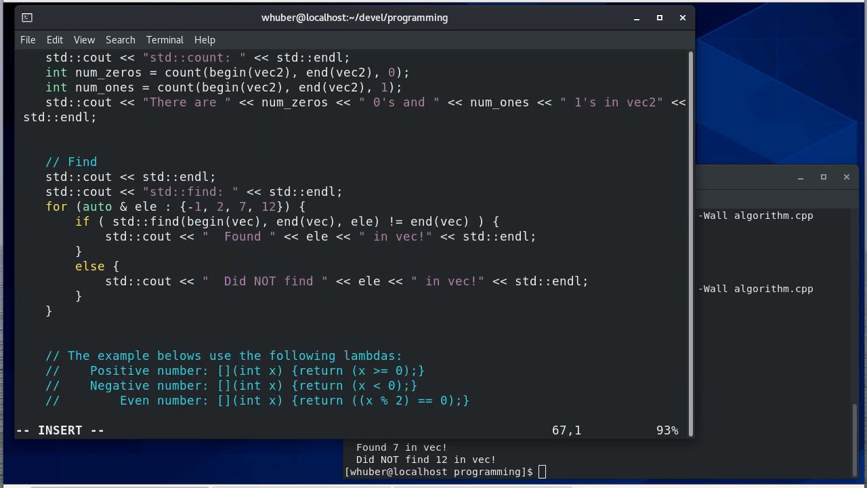
Step: Add comments listing positive, negative and even-number lambdas, then paste the std::find header lines below them
scroll("down", 3)
type("/")
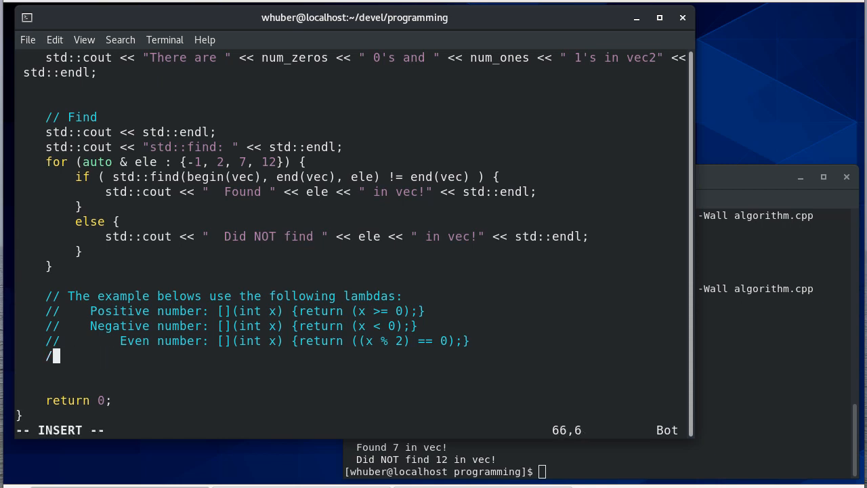
key("BackSpace")
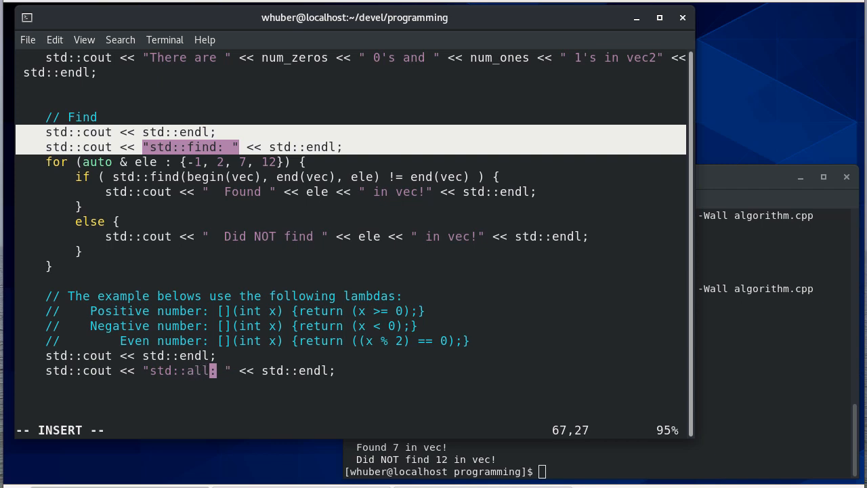
Step: Relabel the header 'std::all_of, any_of, & none_of' and add an 'Are all even?' comment
type("f")
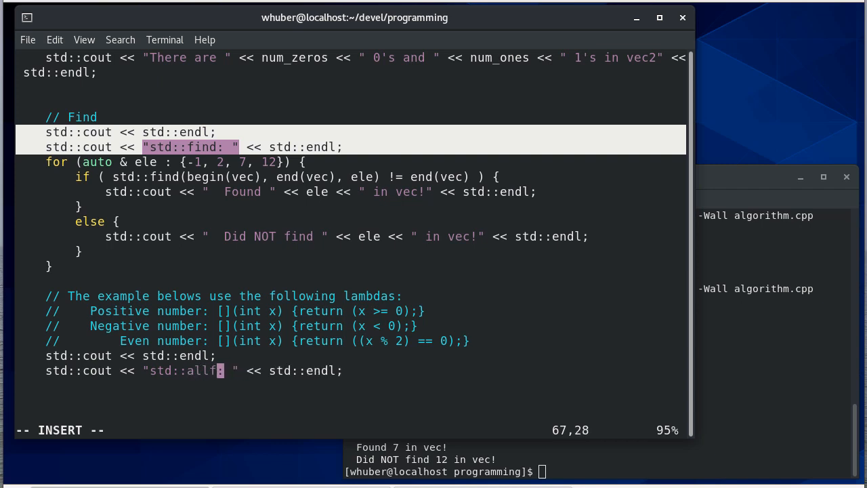
type("_of, any_")
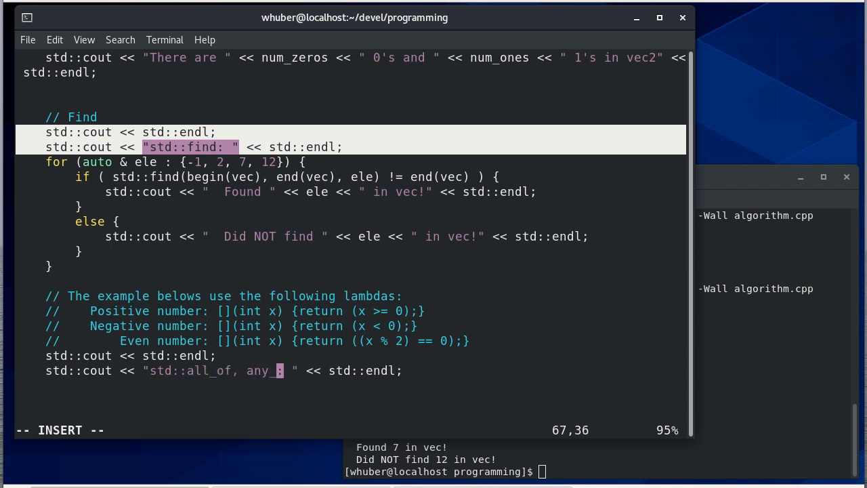
type("of, n")
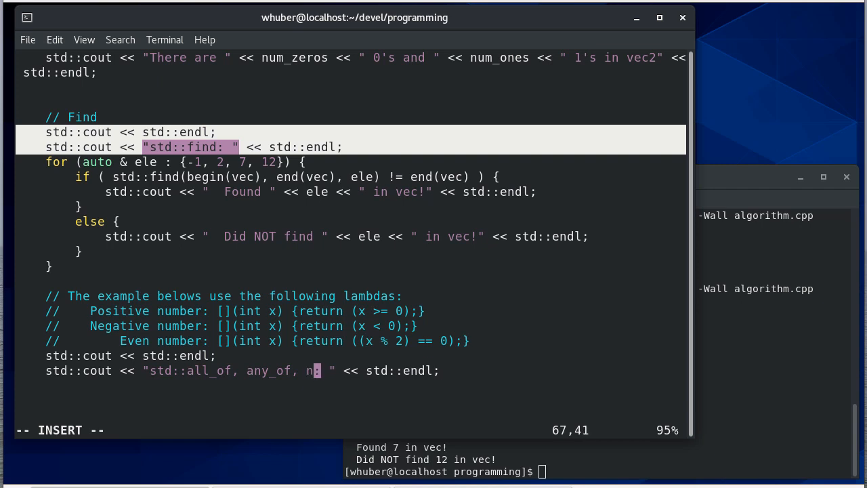
type("& none_of")
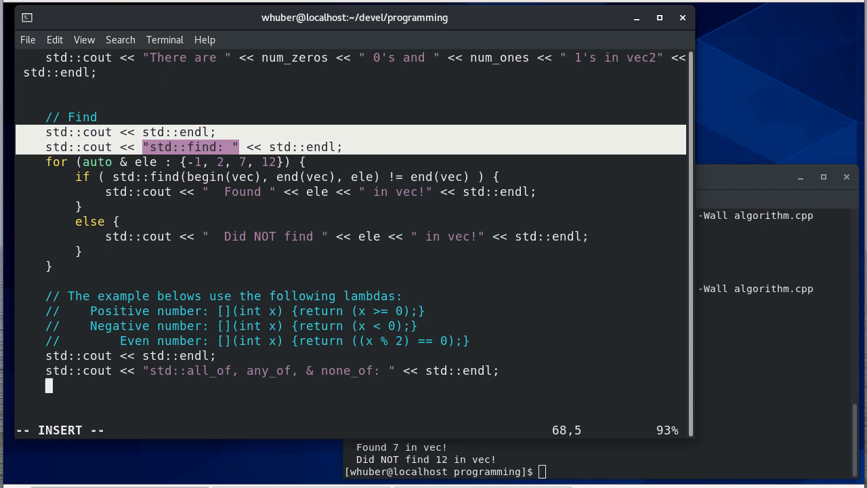
type("// Are all the numbers ev")
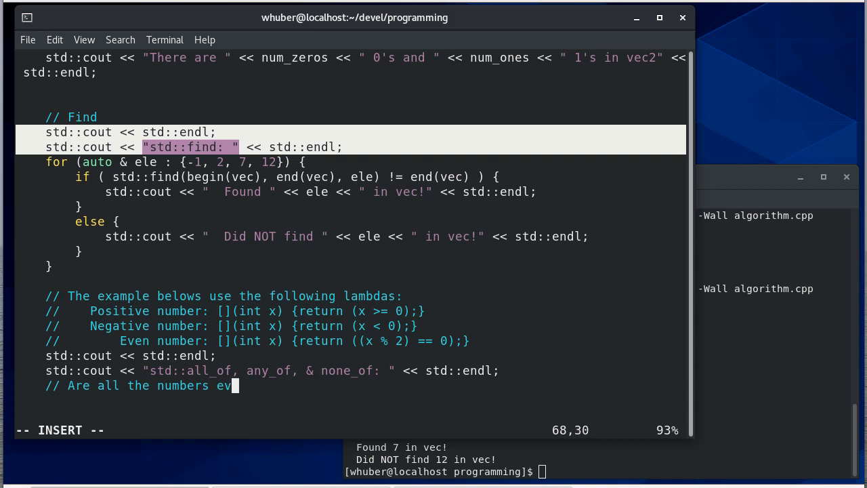
type("en?")
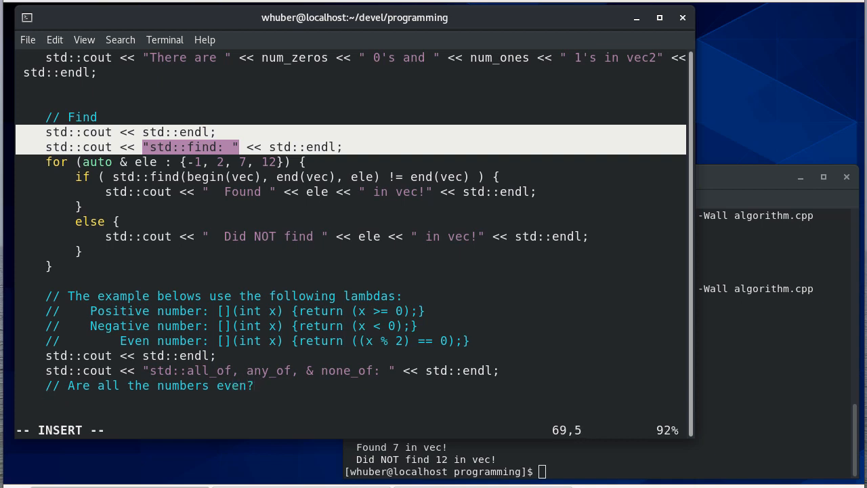
Step: Write the if condition std::all_of(begin(vec), end(vec)) with the even-number lambda
type("if (")
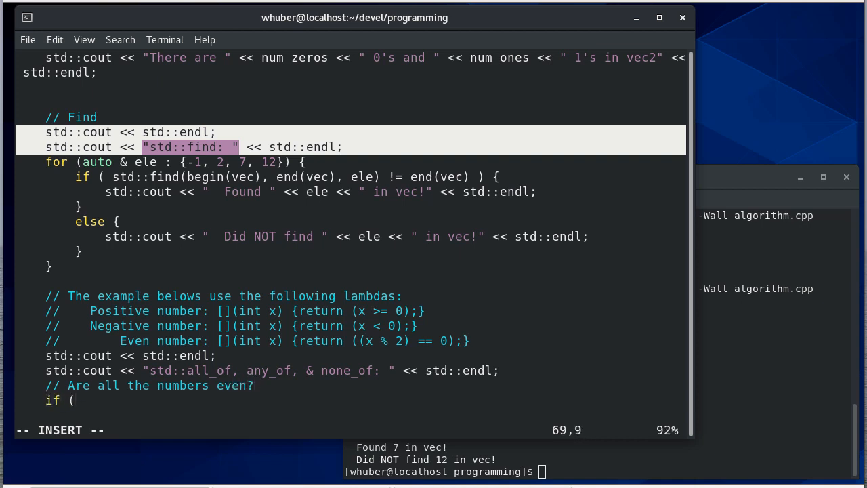
type("std::")
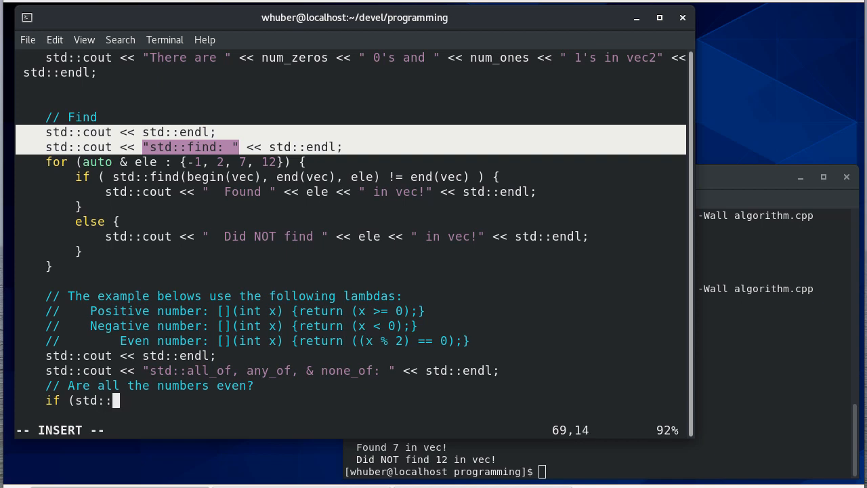
type("all_f")
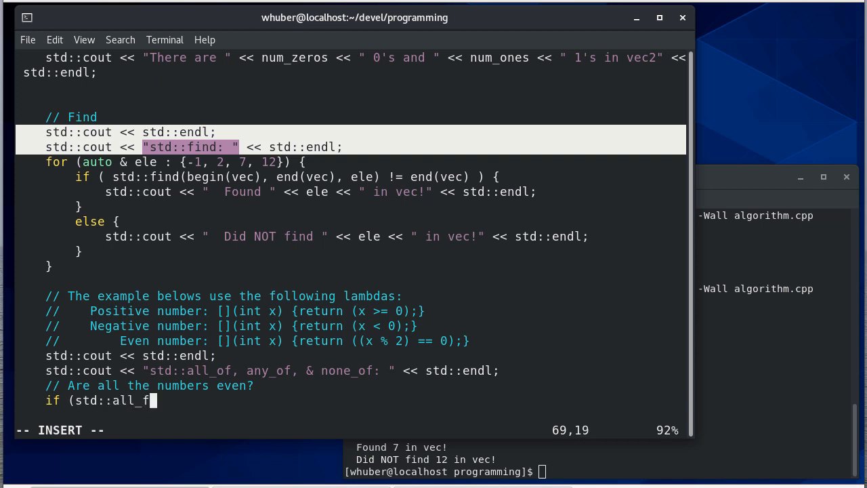
type("of(begin(vec")
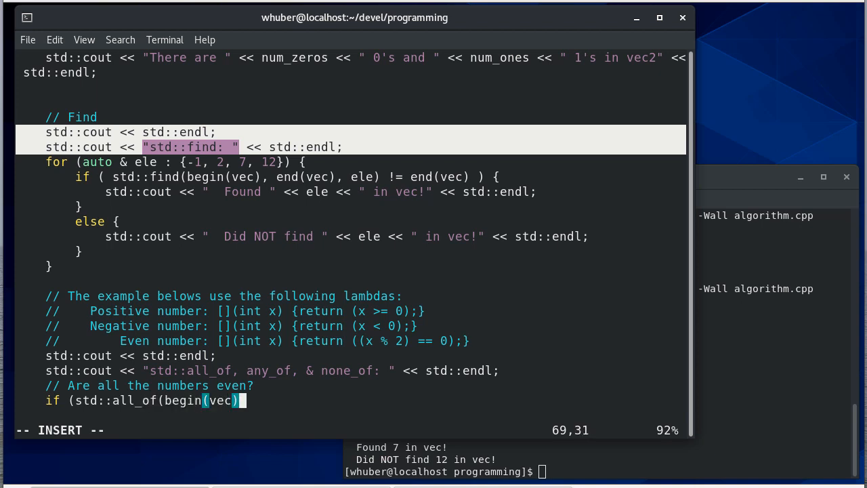
type(", end(ve")
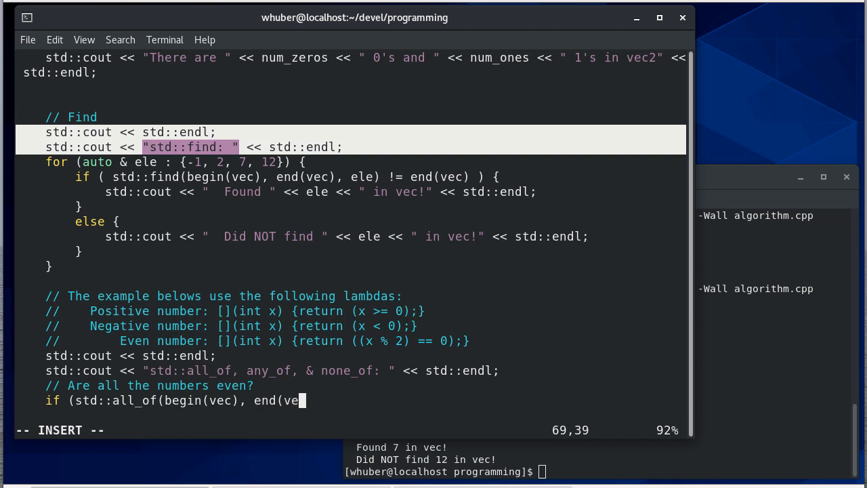
type("c),")
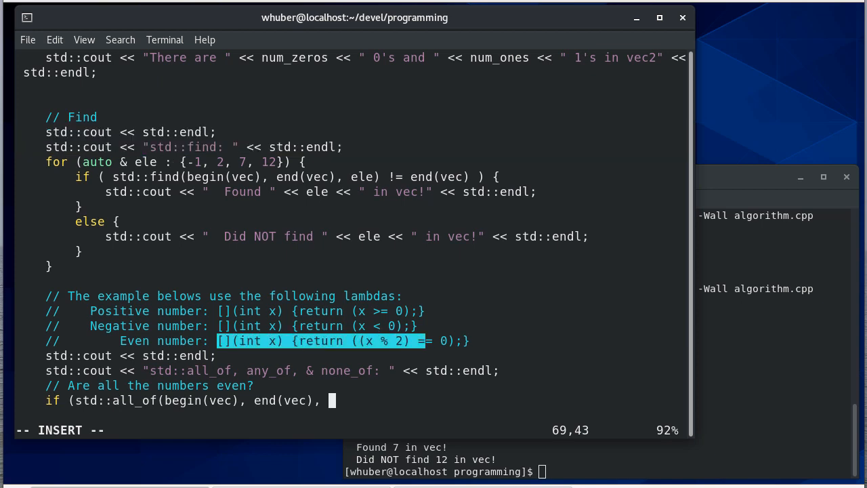
type("[](int x) {return ((x % 2) == 0)")
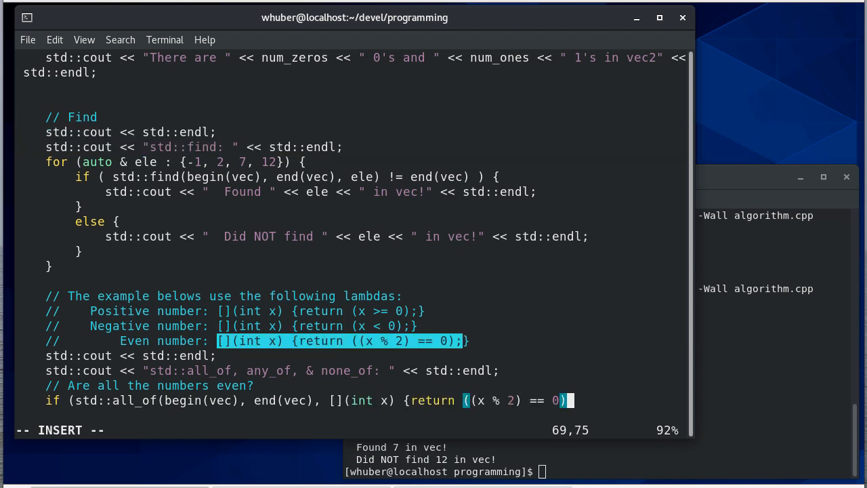
type("; })) {")
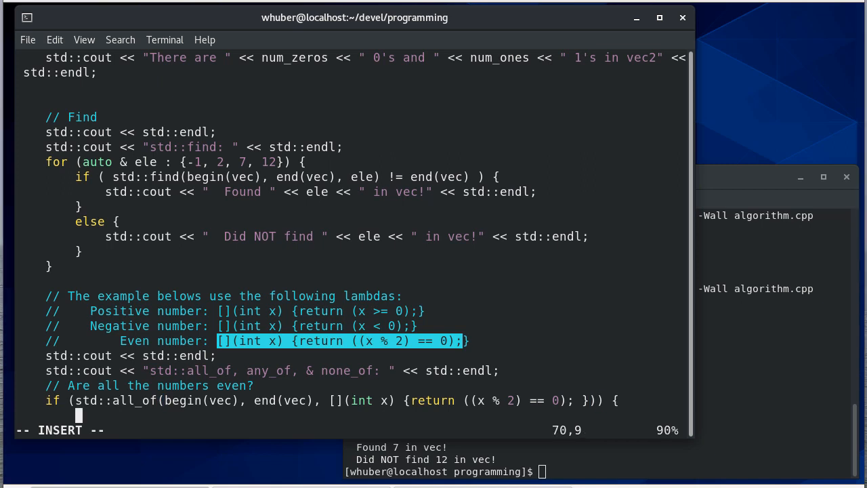
Step: Print 'All numbers in vec are even' and add the else branch
type("std::cout << \"All numbers in vec are even\" << std::endl;")
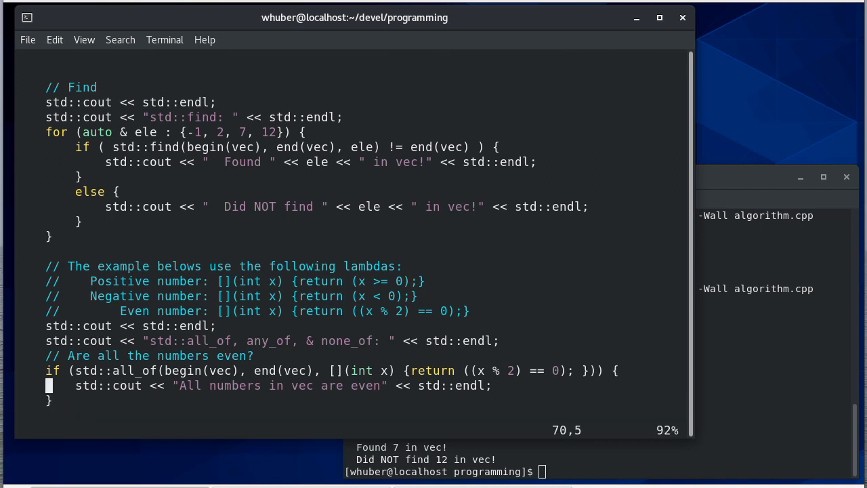
type("el")
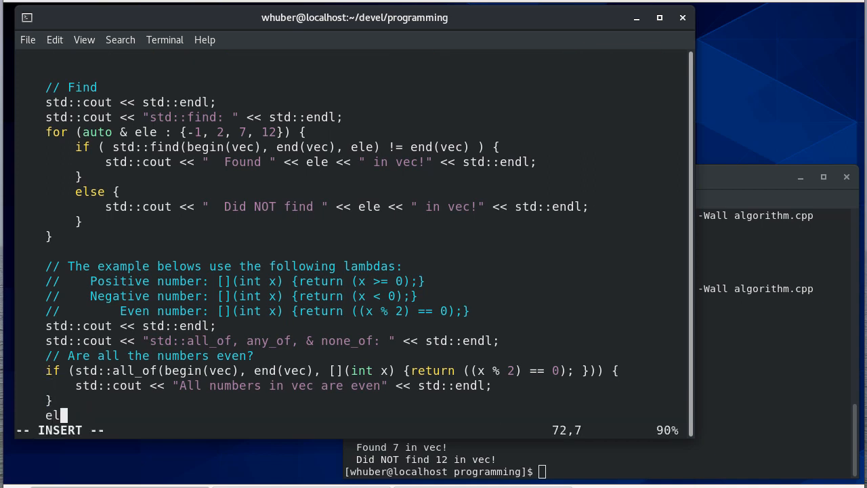
type("else")
type("std::cout << \"Not all numbers in vec are even\" << std::endl;")
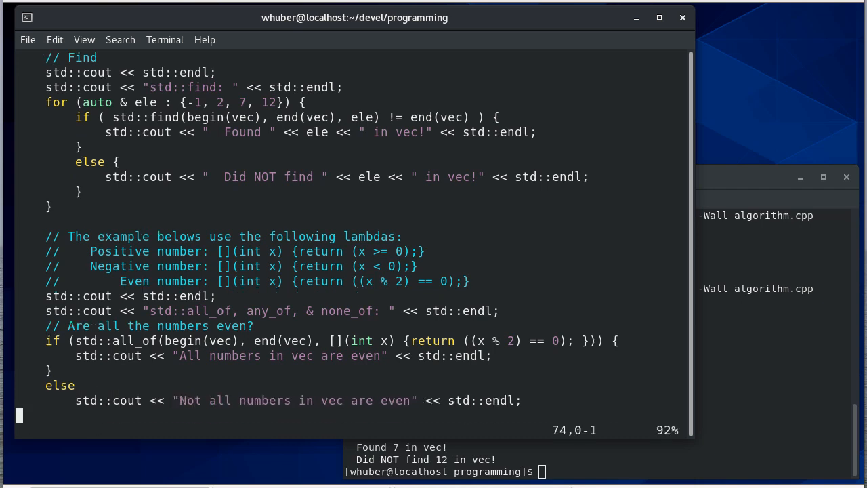
scroll("down", 3)
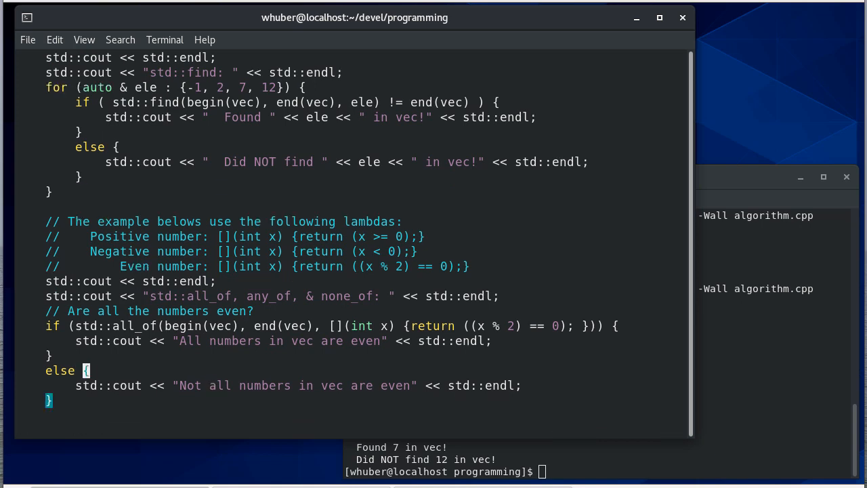
Step: Finish a second all_of check with lambda [](int x) {return (x >= 0);}, then save
scroll("down", 3)
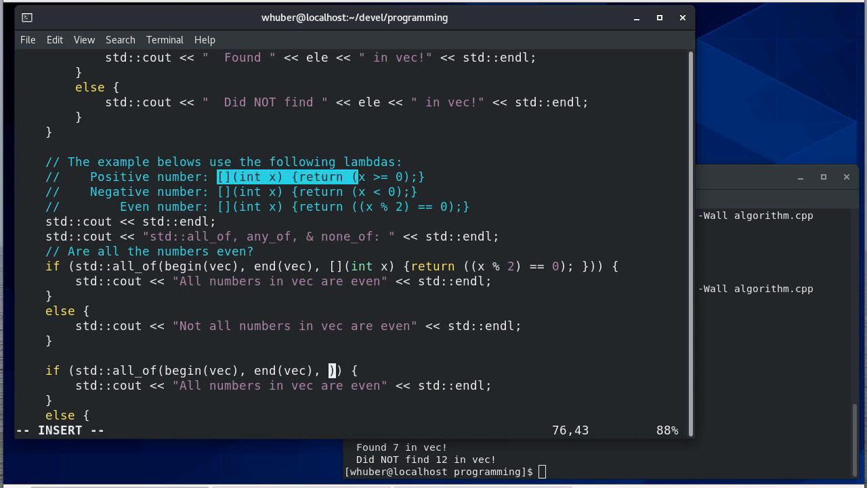
type("[](int x) {return (x >= 0);}")
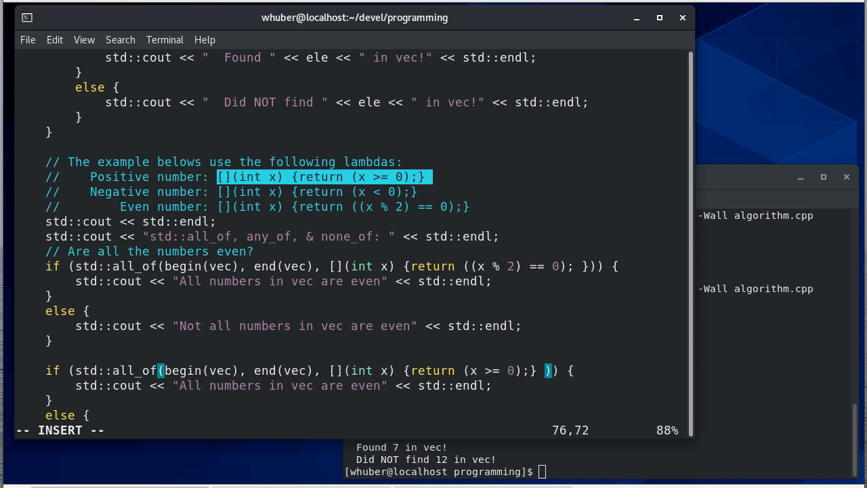
key("Left")
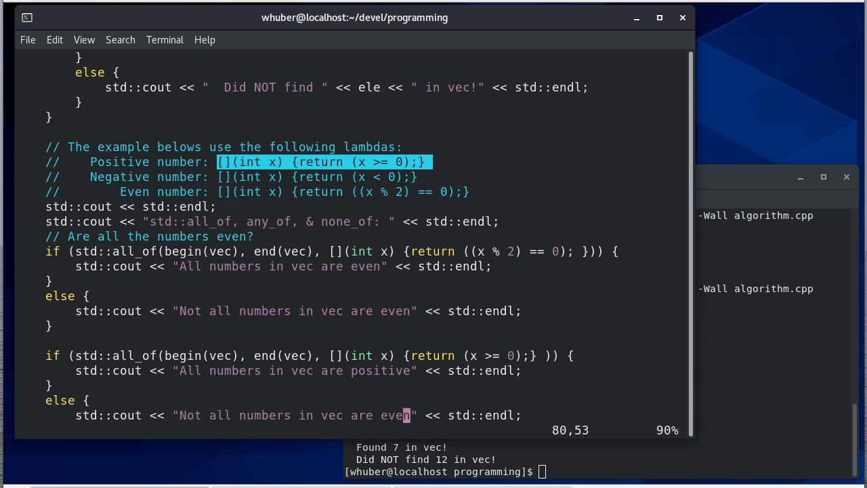
scroll("down", 3)
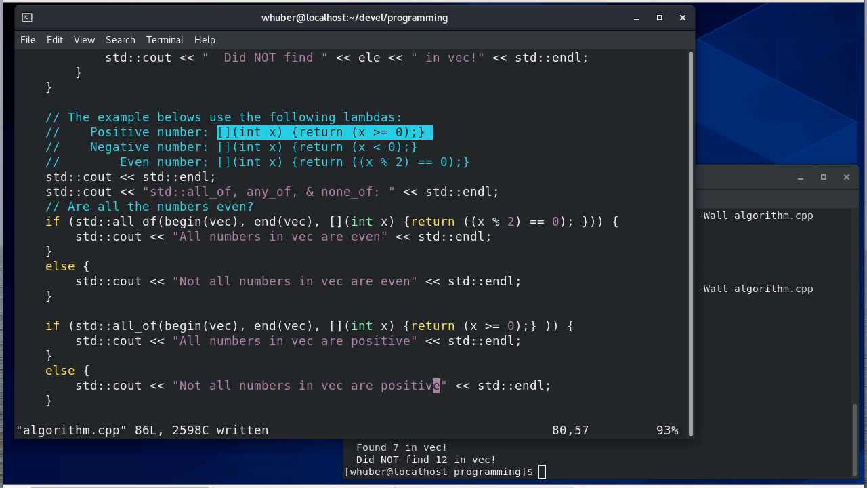
scroll("down", 3)
type("./a.out")
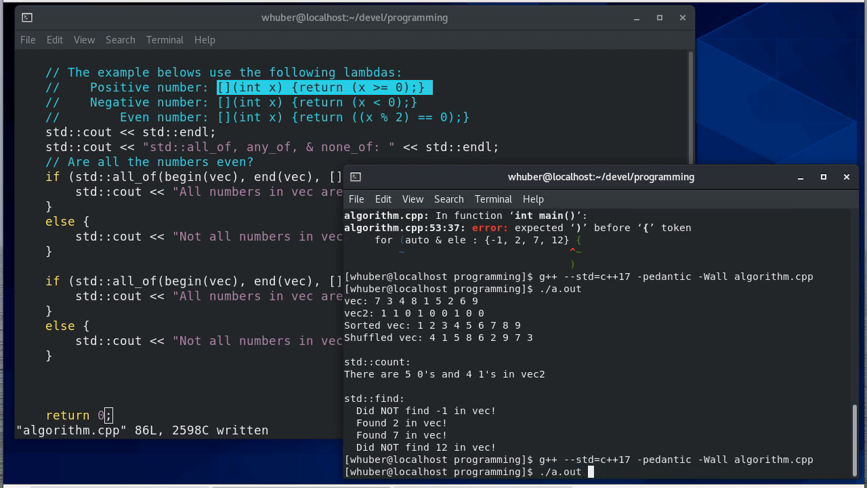
Step: Run ./a.out, printing 'Not all numbers in vec are even' and 'All numbers in vec are positive'
key("Return")
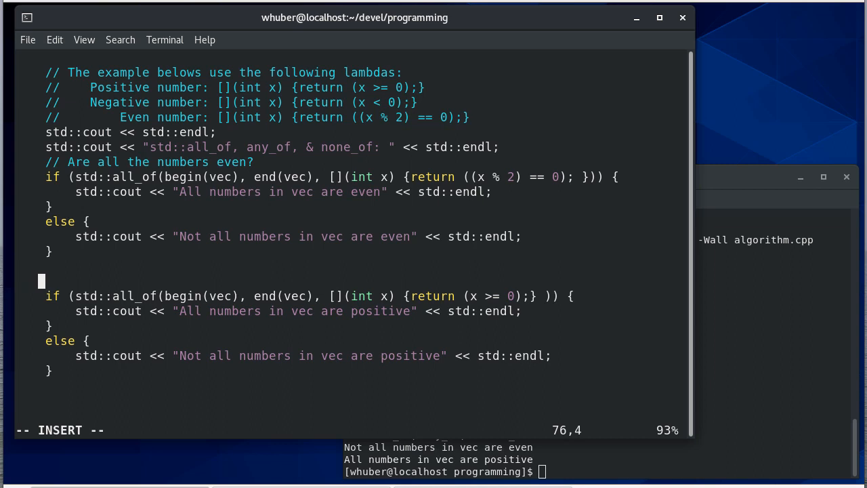
Step: Add an 'Are any numbers in vec even?' comment above a 'Some numbers in vec are even' output line
type("// Are all the numbers in vec >= 0?")
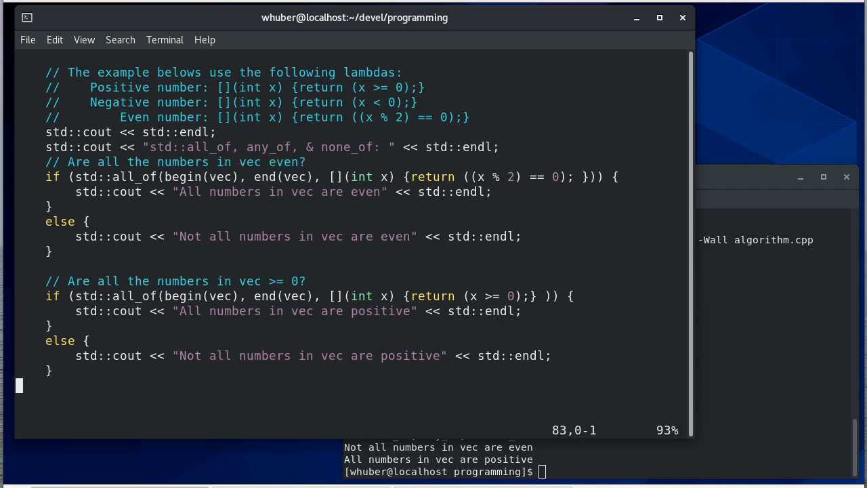
type("// Are any n")
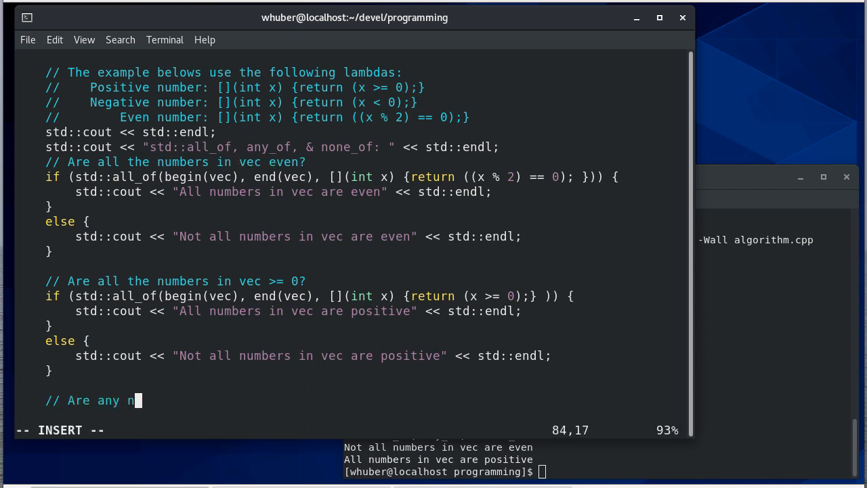
type("umbers in")
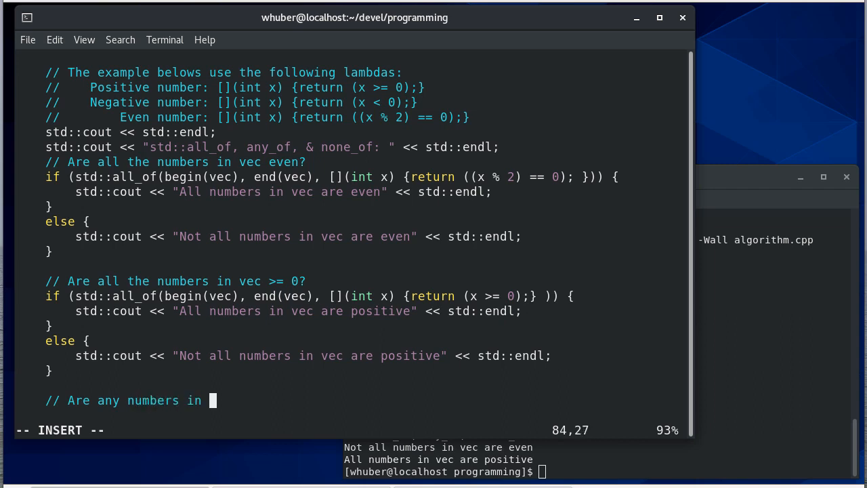
type("vec even?")
type("/")
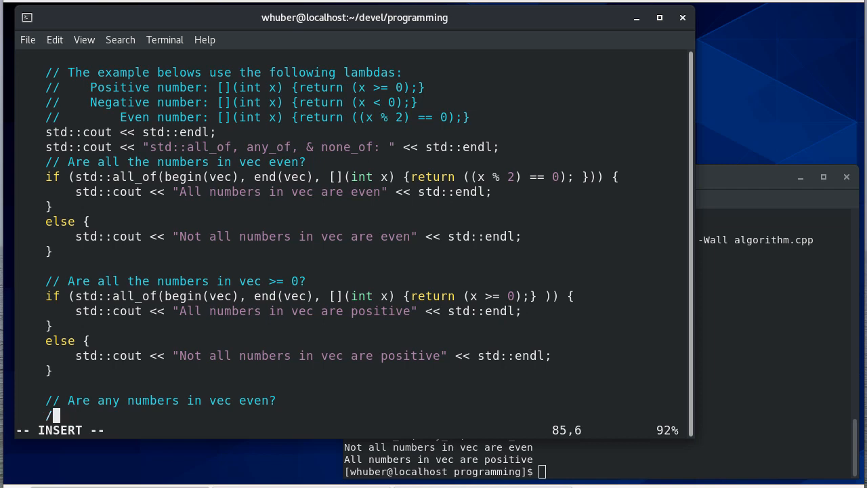
key("BackSpace")
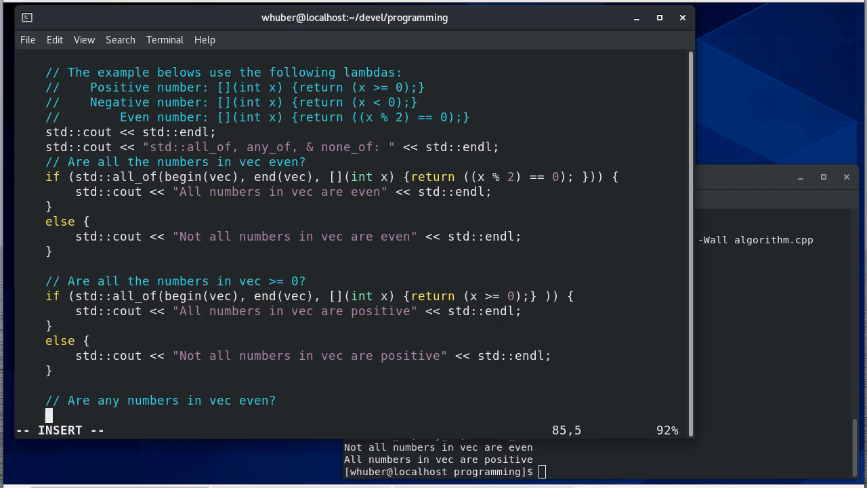
type("std::cout << \"Some numbers in vec are even\" << std::endl;")
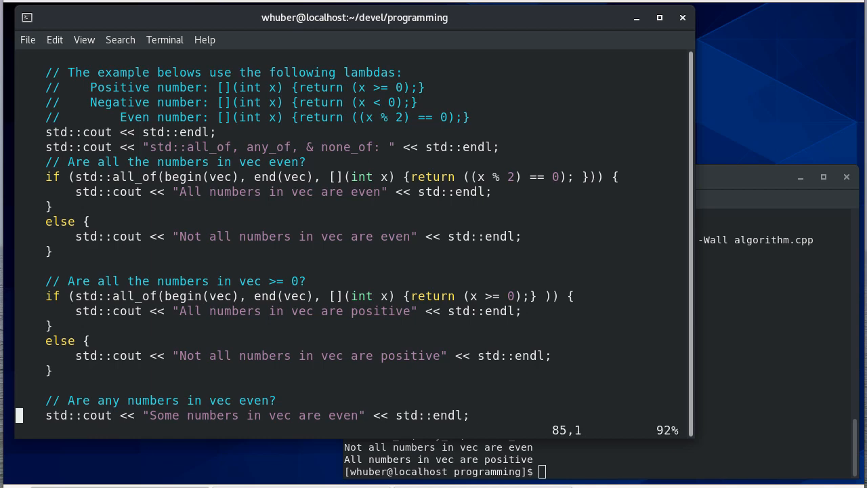
key("o")
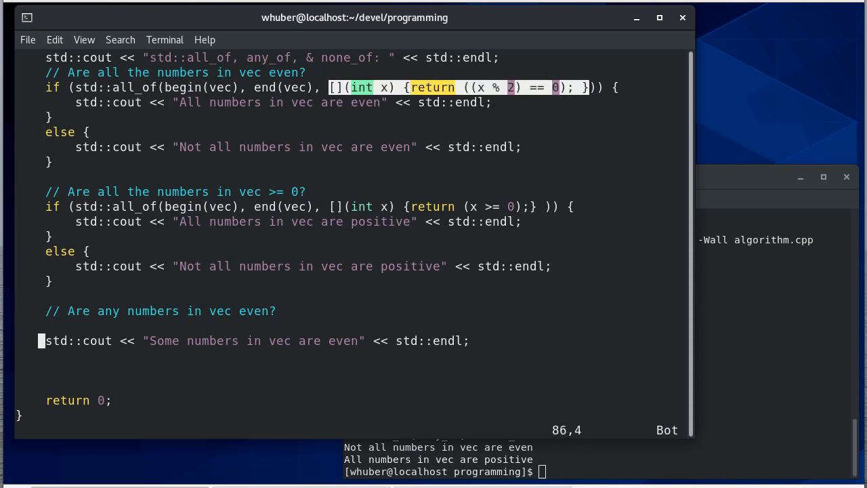
Step: Write std::any_of over vec with the even lambda, else printing 'No numbers in vec are even'
type("if")
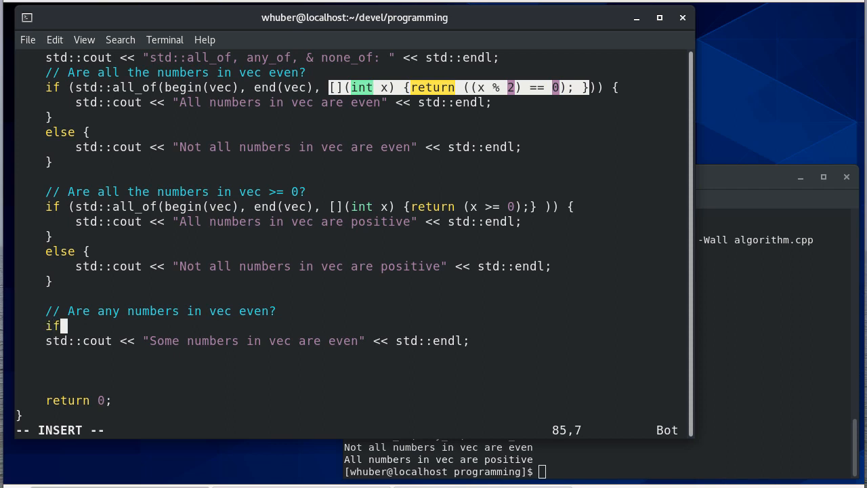
type("(std:")
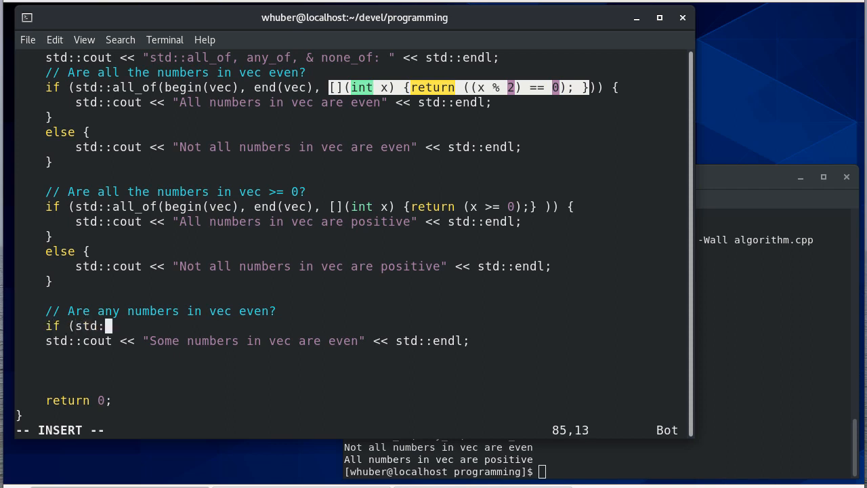
type("an_of(")
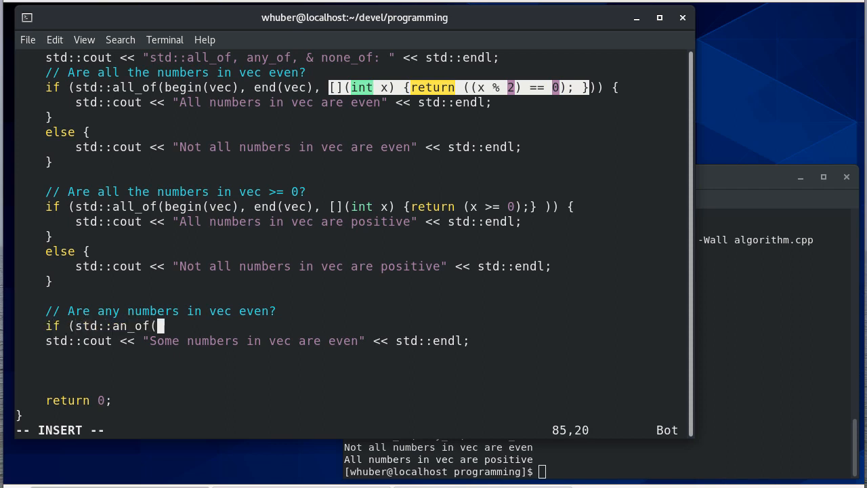
type("begin(f")
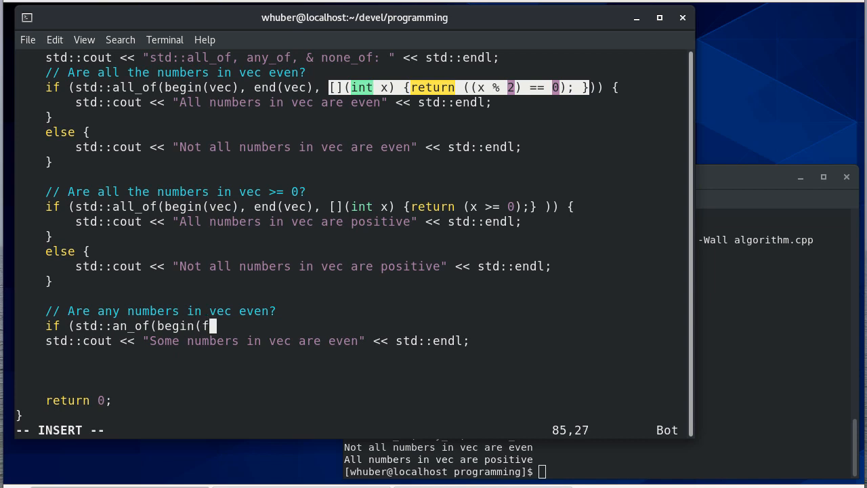
type("vec), ed")
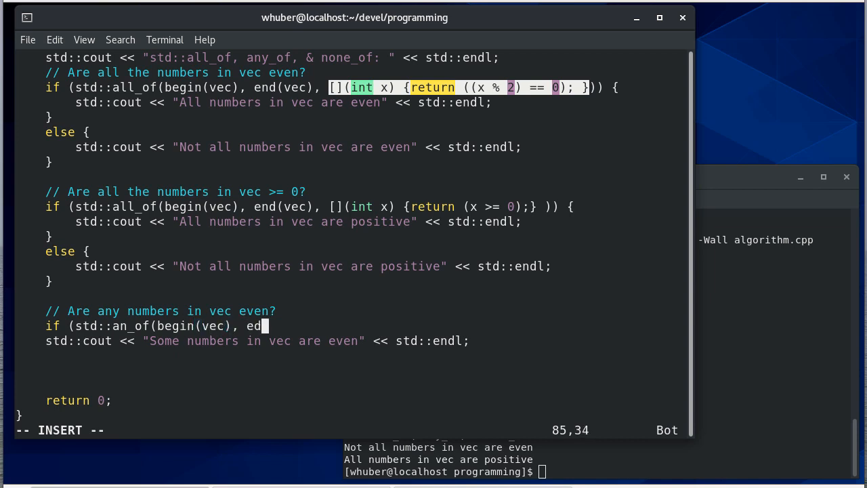
type("d(ve")
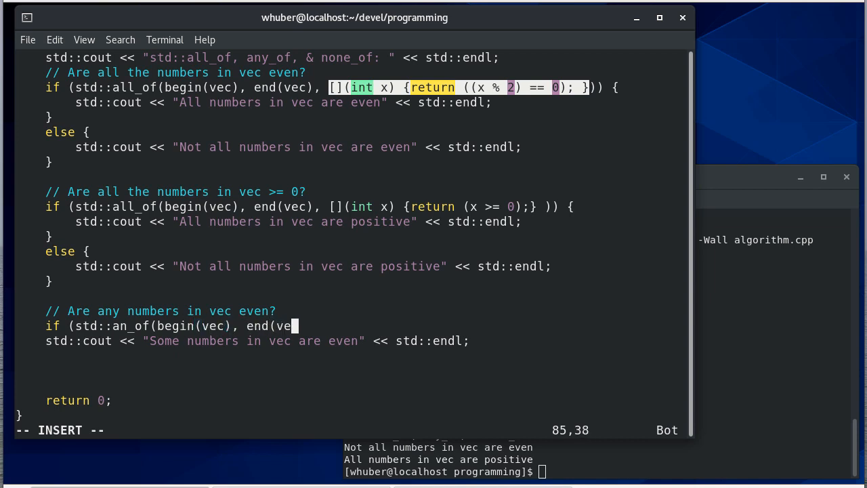
type(",")
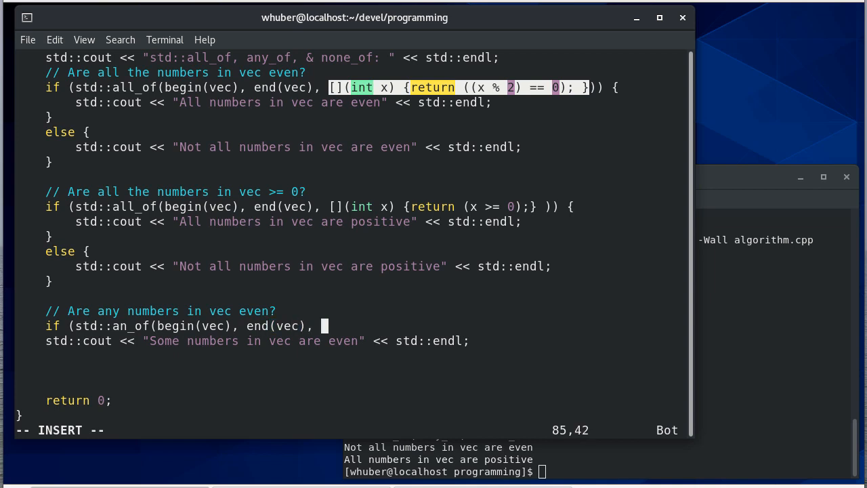
type("[](int x) {return ((x % 2) == 0); } )) {")
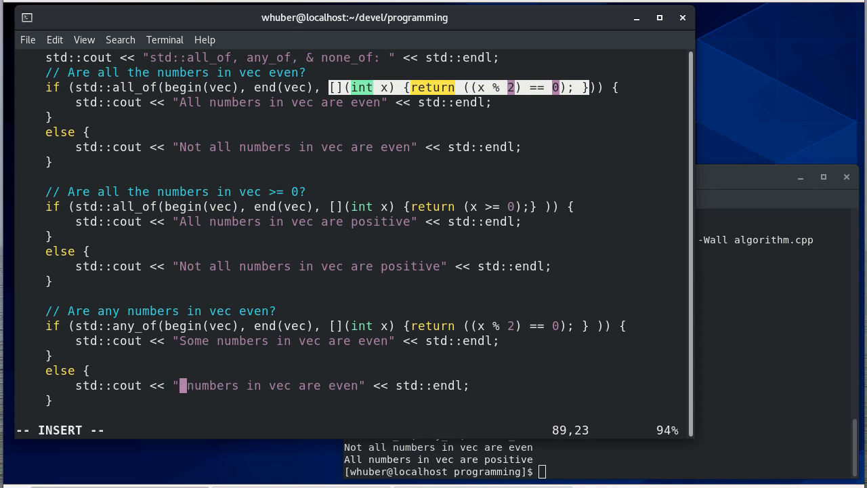
type("No")
type("//")
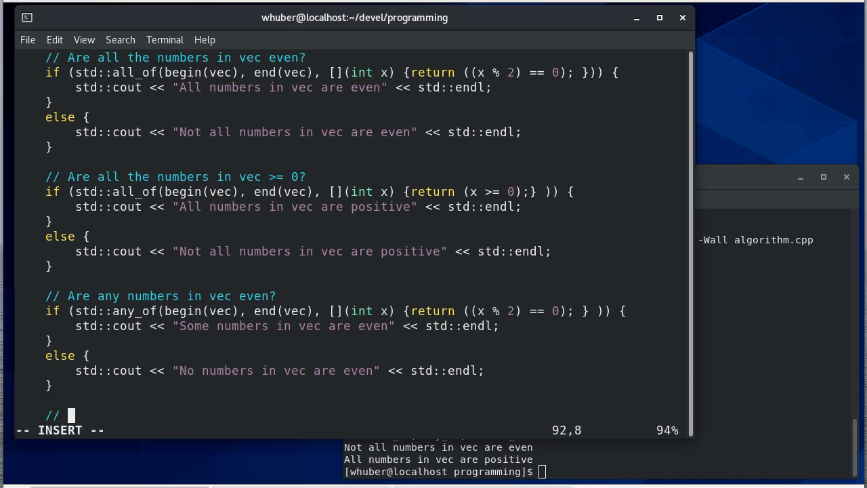
Step: Add the 'Are none of the numbers in vec even?' none_of check and begin its else branch
type("Are none of")
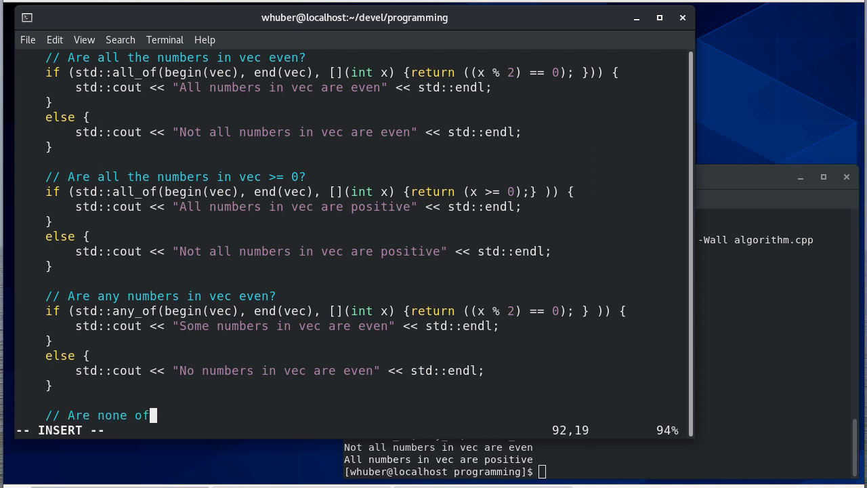
type("the")
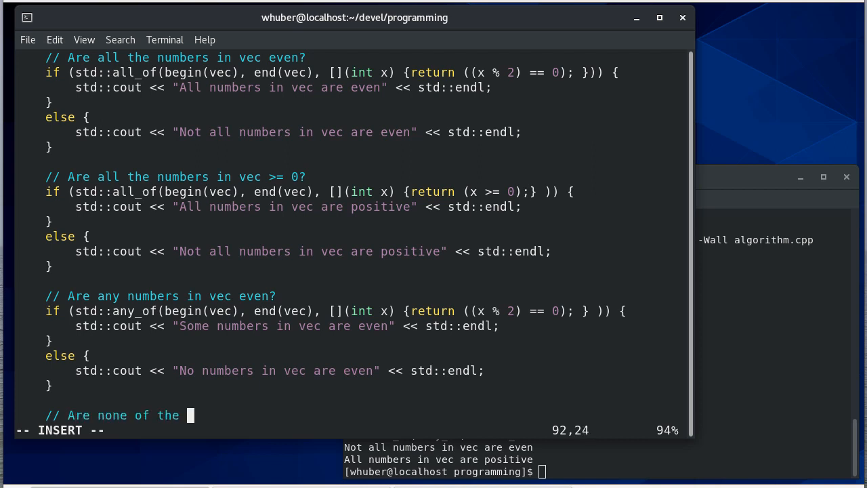
type("numv")
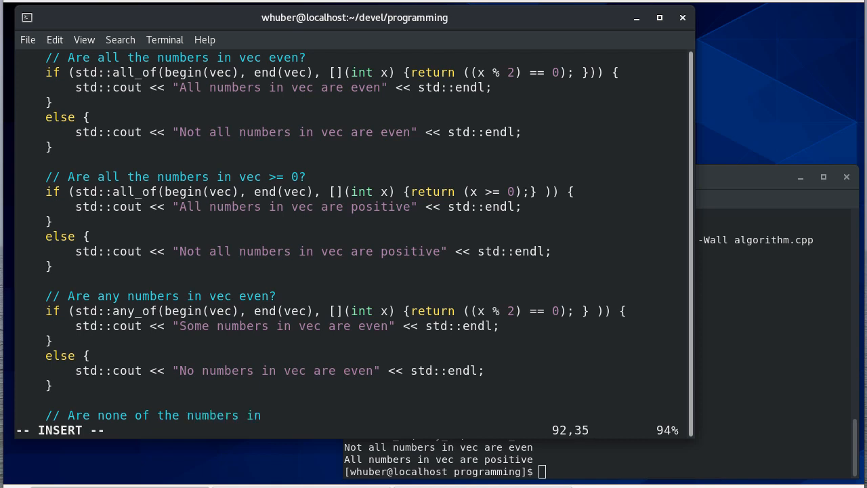
type("vec even?")
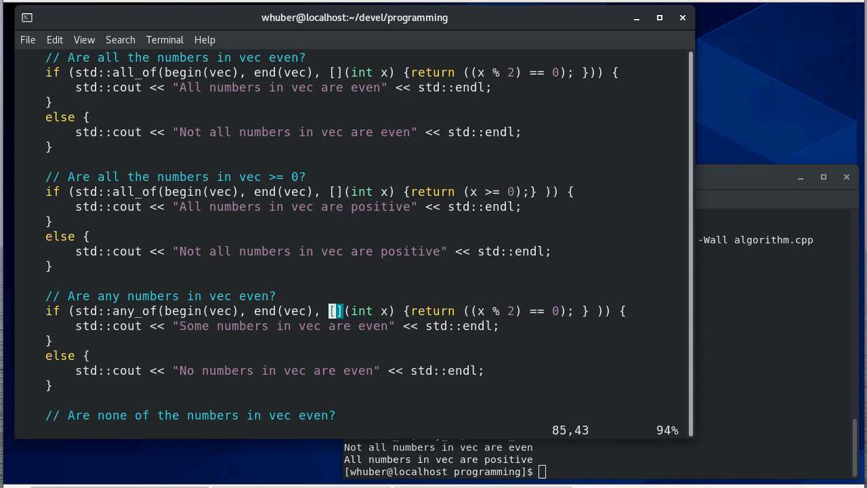
scroll("down", 3)
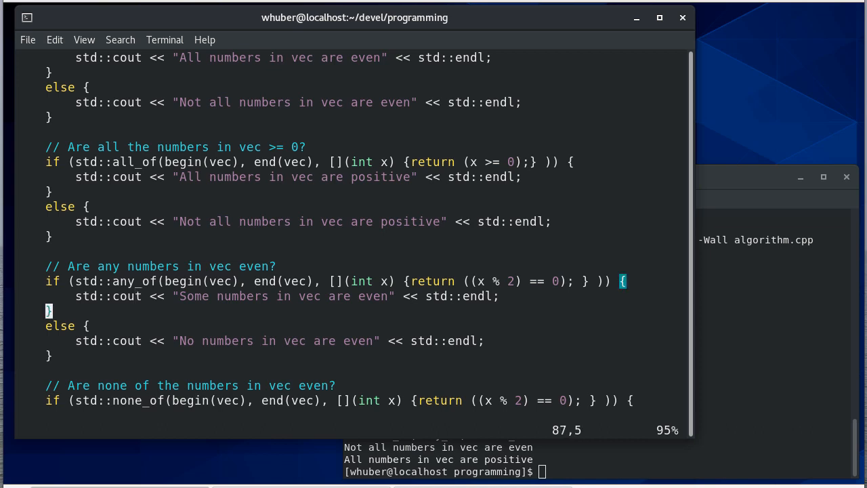
scroll("down", 3)
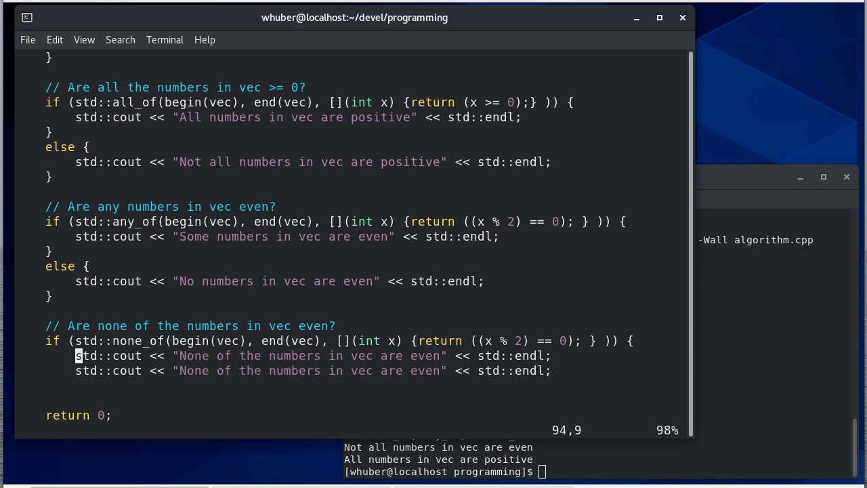
key("o")
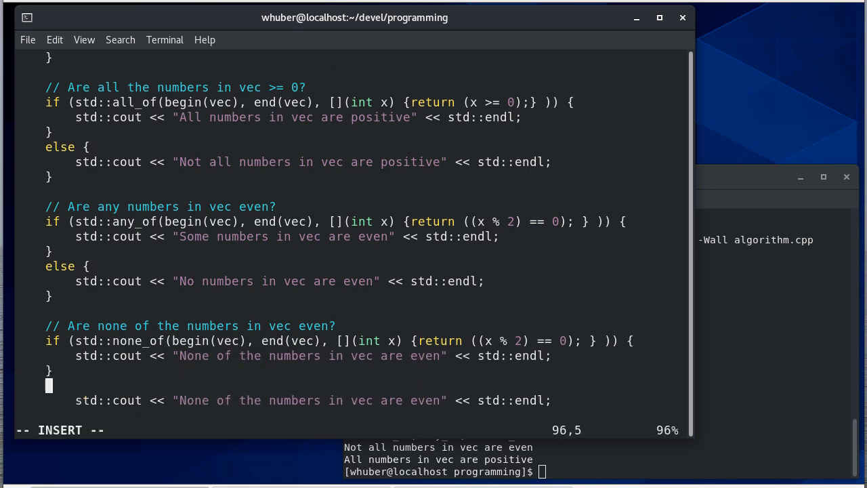
type("else {")
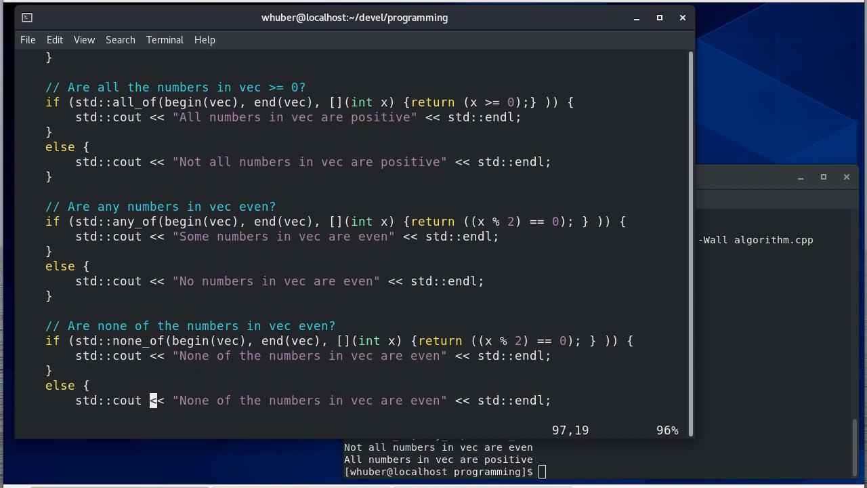